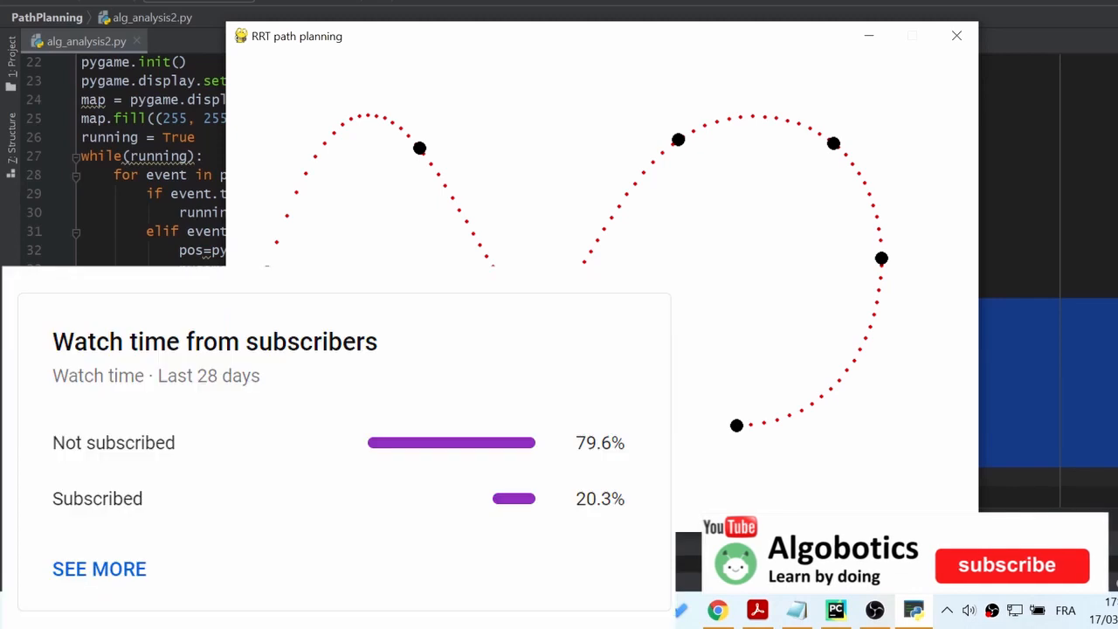
Rerun the script so the RRT path planning canvas starts blank white
left_click(1010, 566)
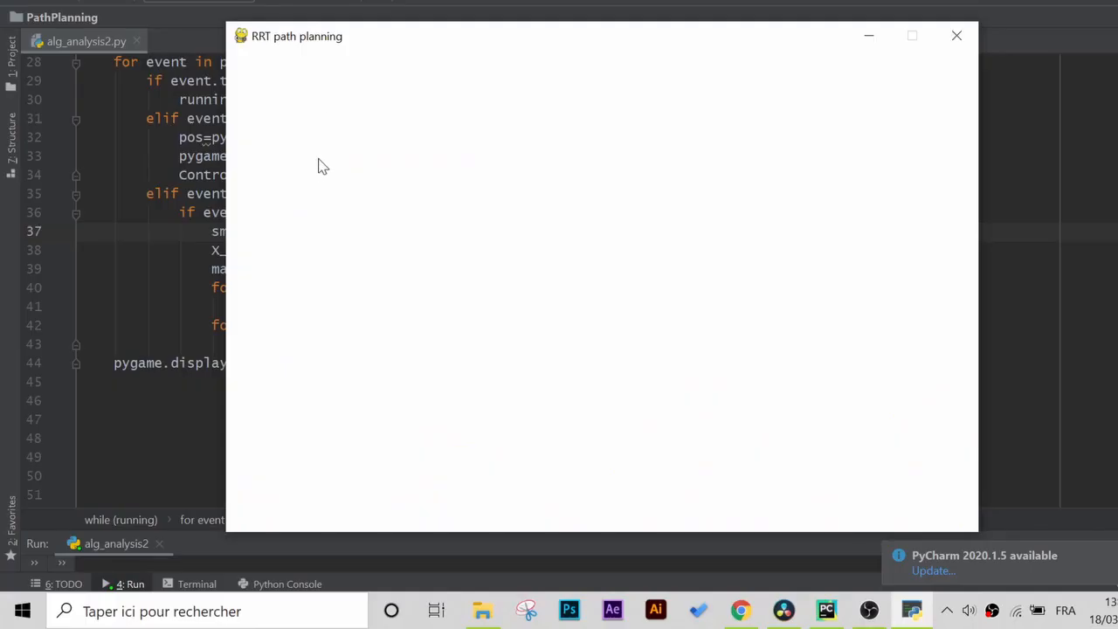
Place waypoints across the canvas and draw the smoothed dotted red curve through them
left_click(416, 136)
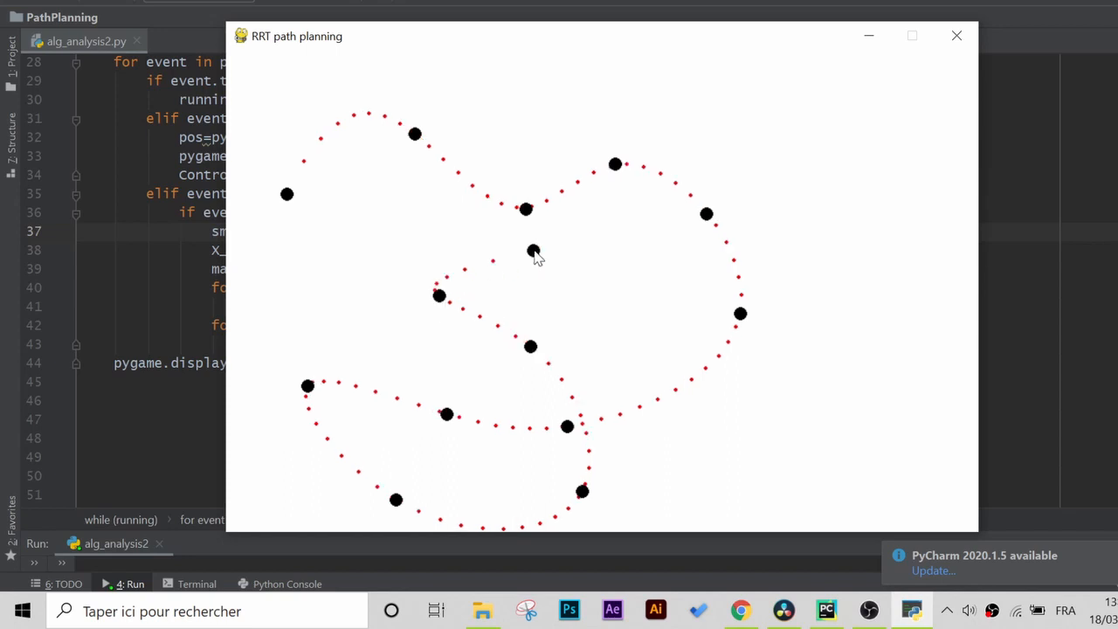
Enter pip install pygame in the project's terminal
left_click(956, 35)
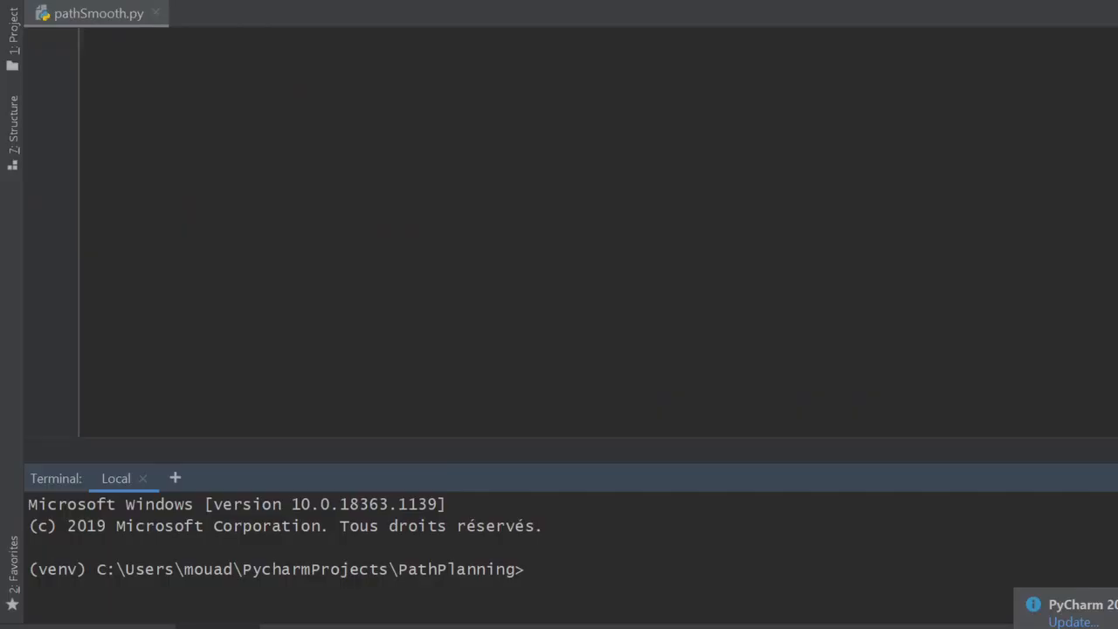
type("pi")
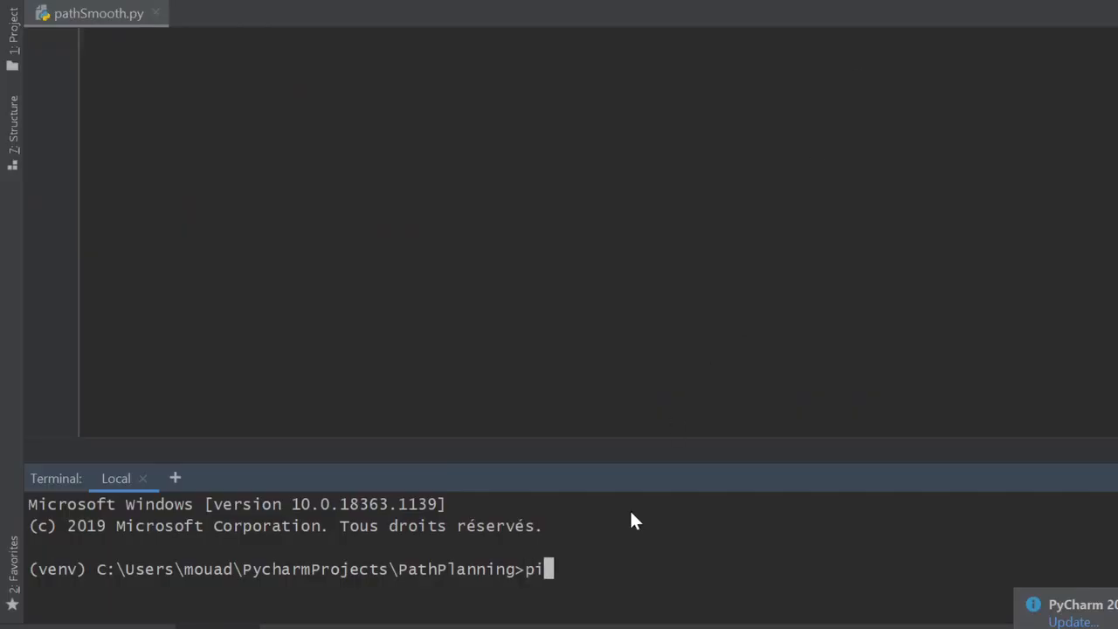
type("p install")
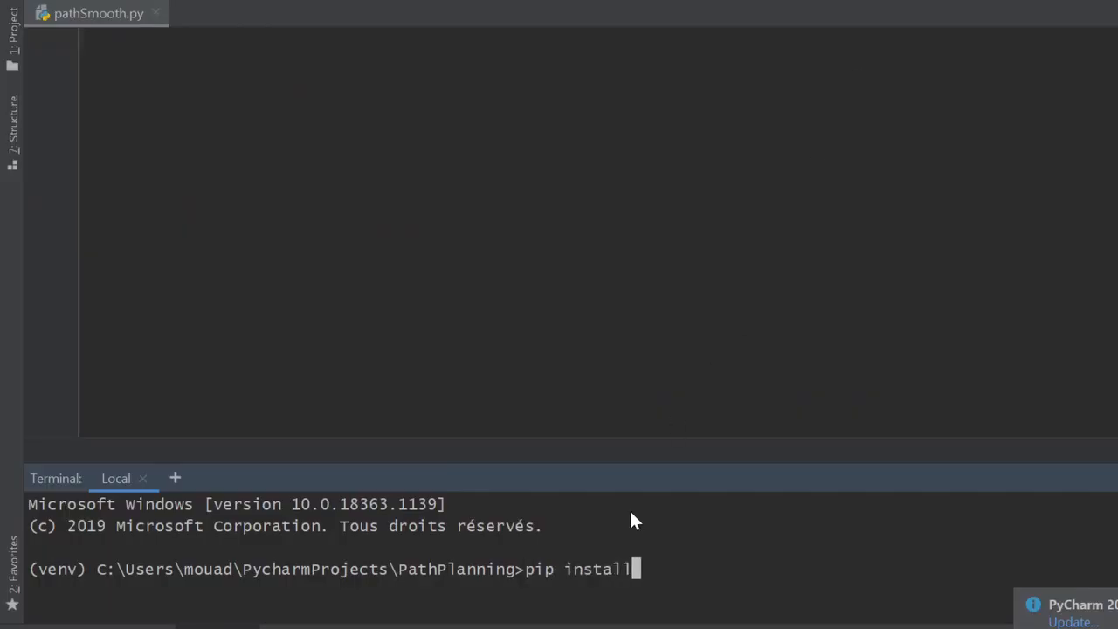
type("pygame")
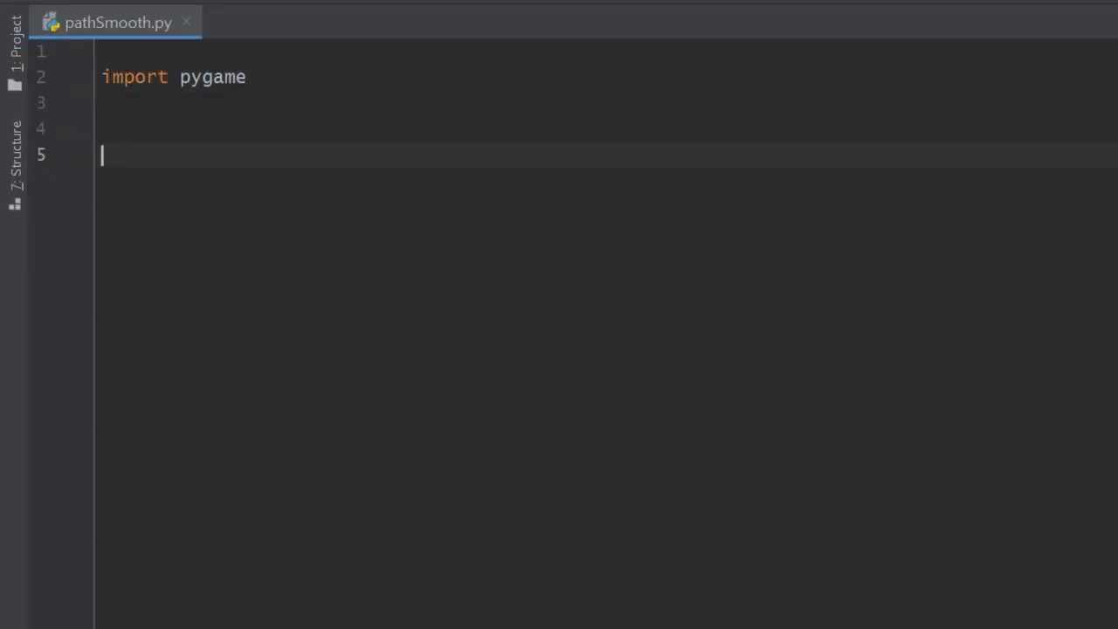
Initialize pygame with an 800×512 white window captioned RRT path planning
type("pygame.init()")
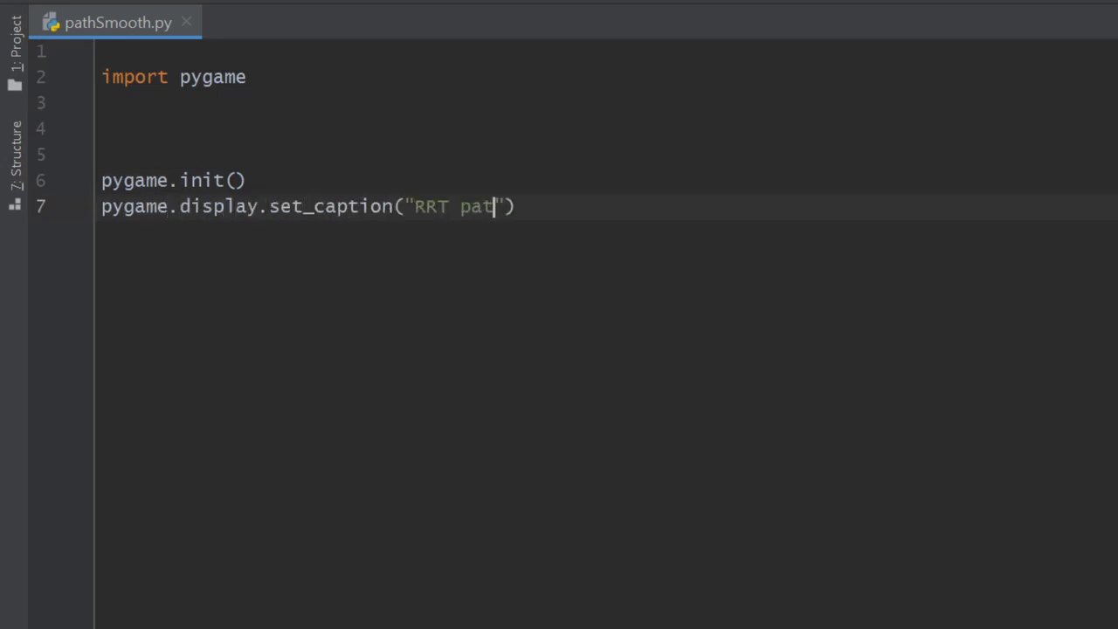
type("h planning\")")
type("map =")
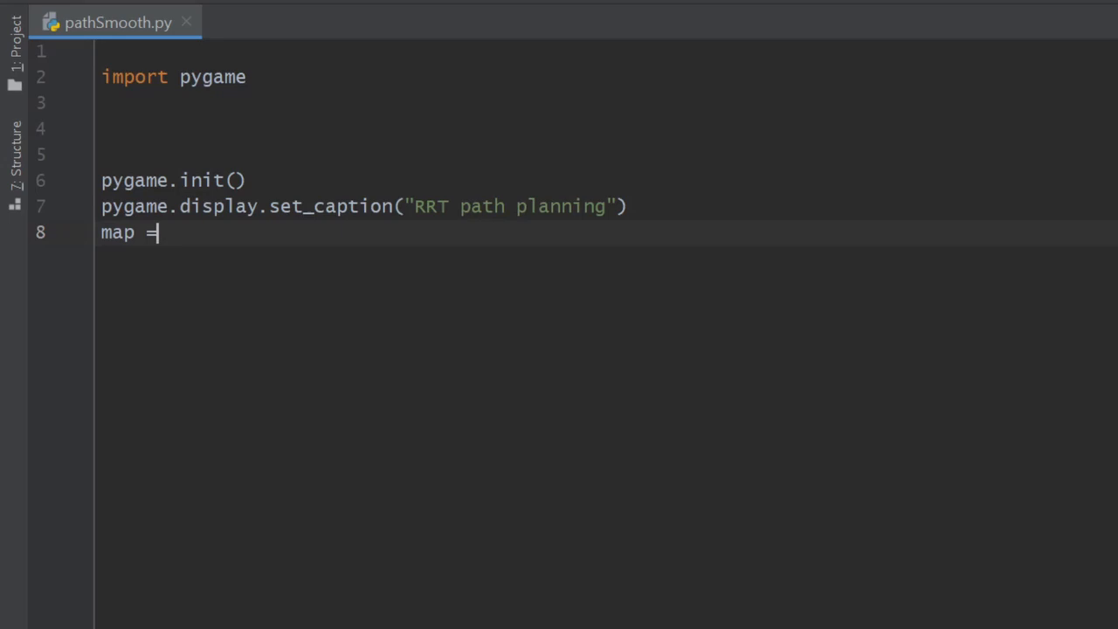
type("pygame.display.set_")
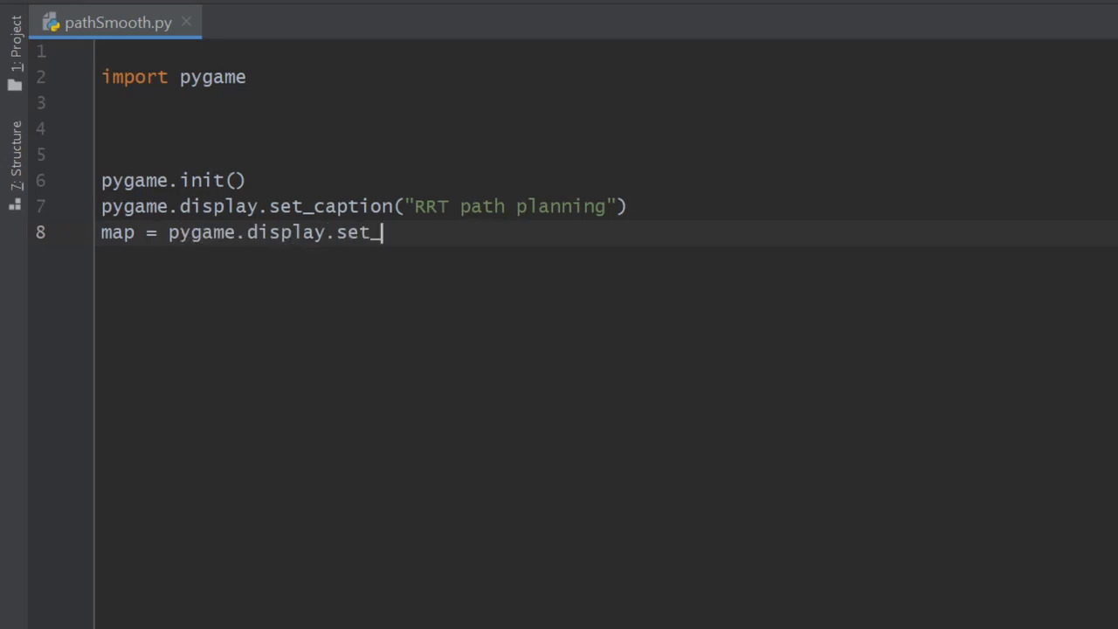
type("mode((800,512))")
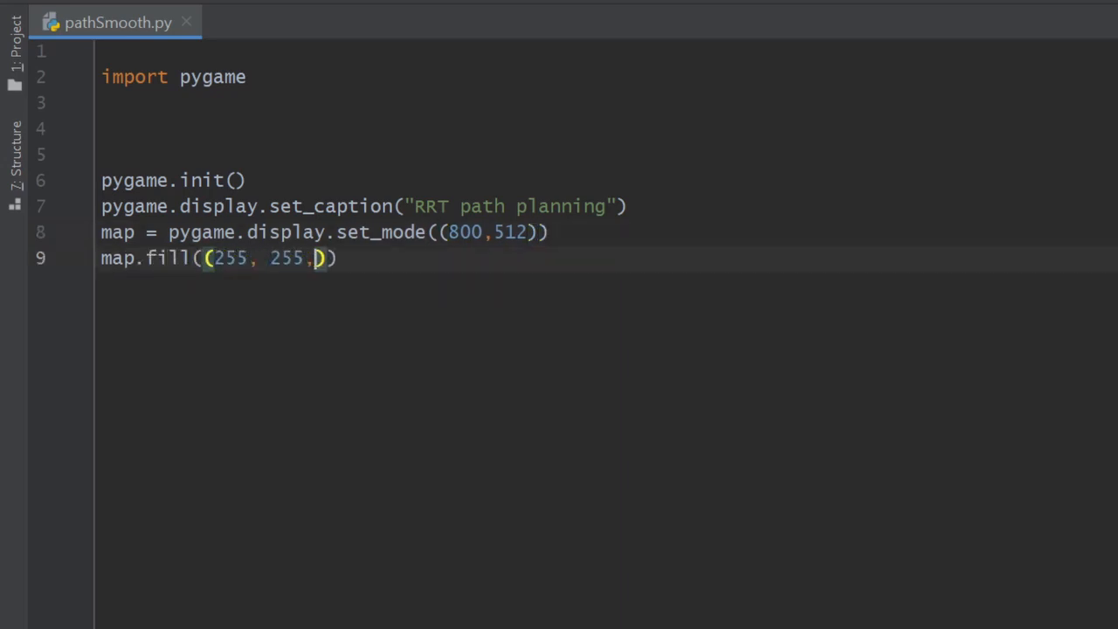
type("255")
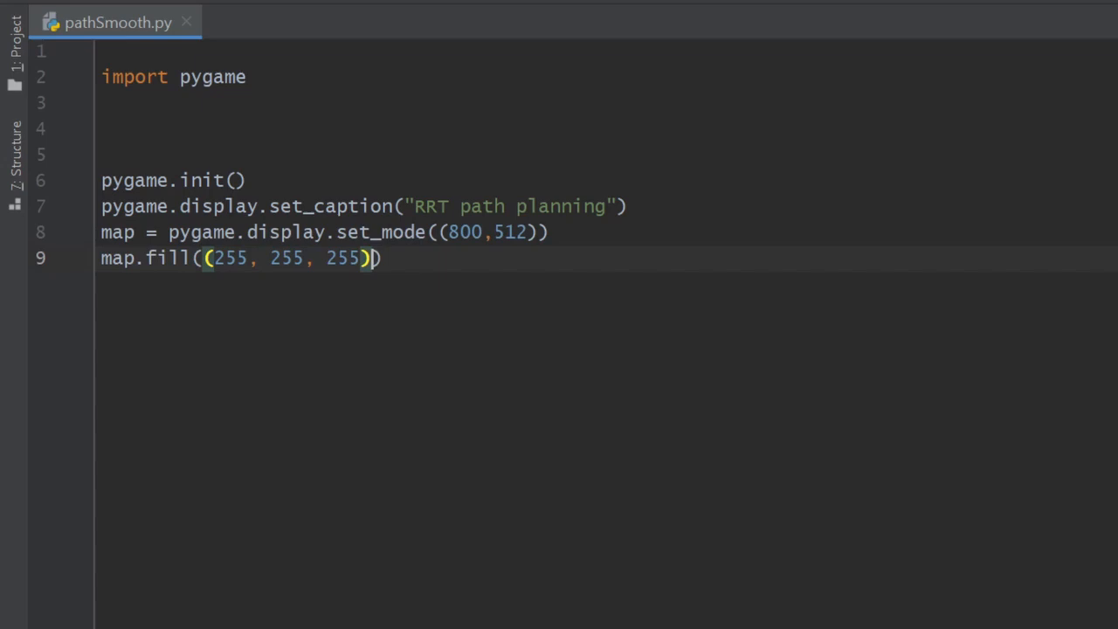
Set running = True to start the main while loop
type("running =")
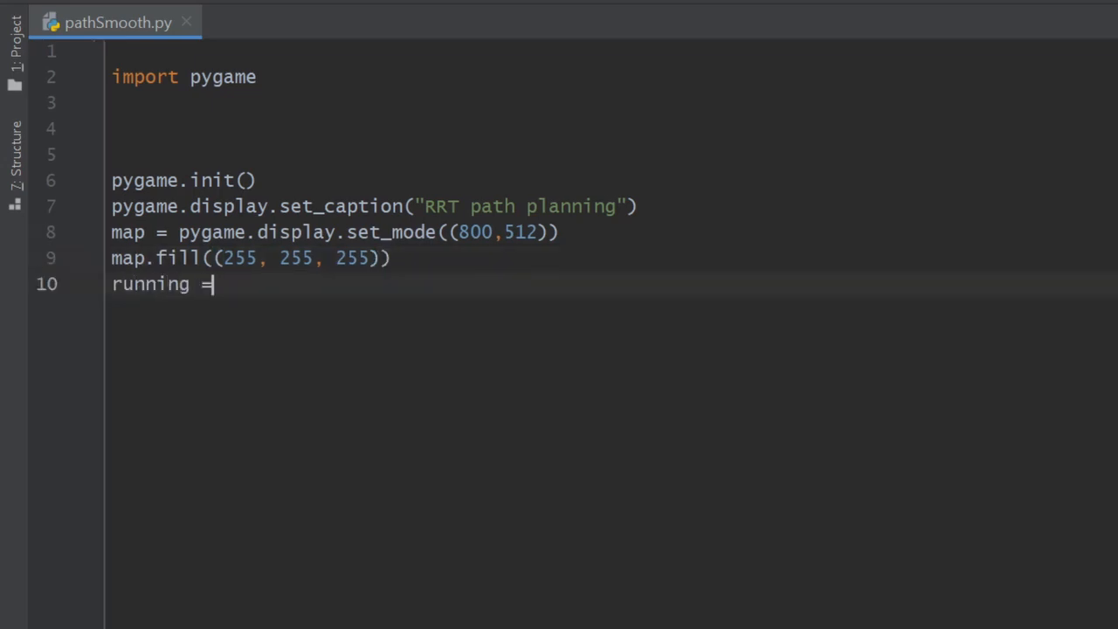
type("Tr")
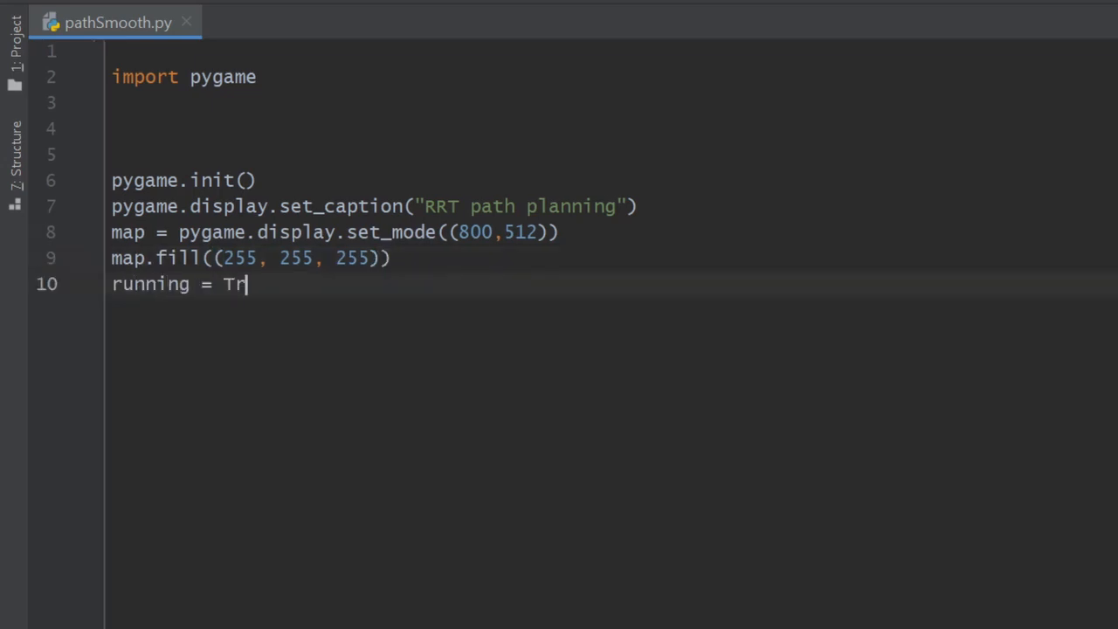
type("ue")
type("while(running):")
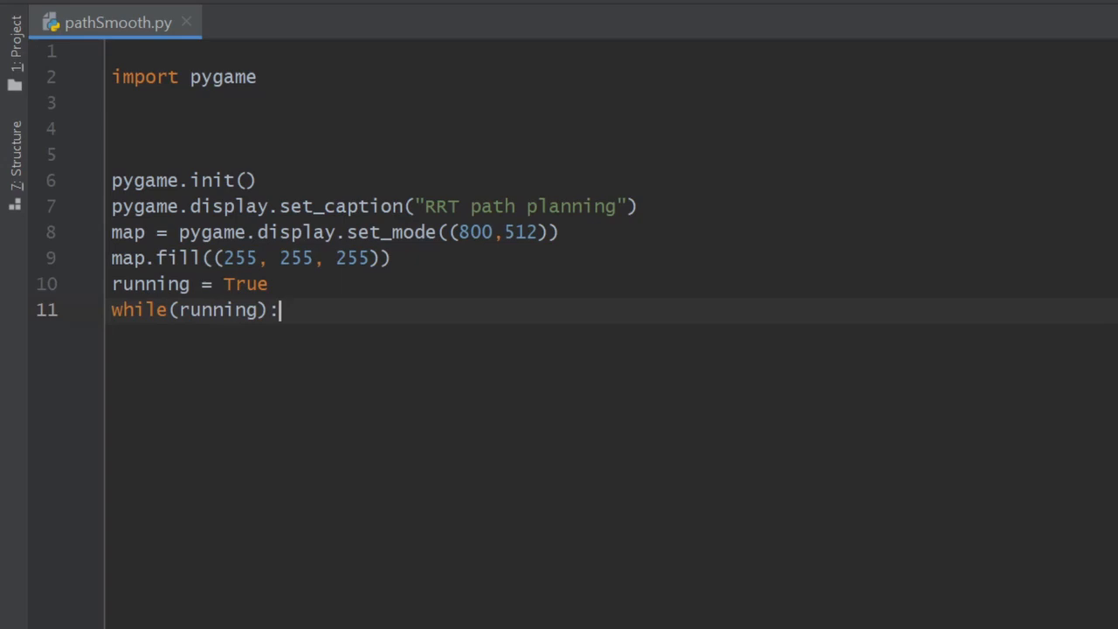
Handle QUIT to stop the loop and draw a black radius-7 circle at each clicked position
type("for")
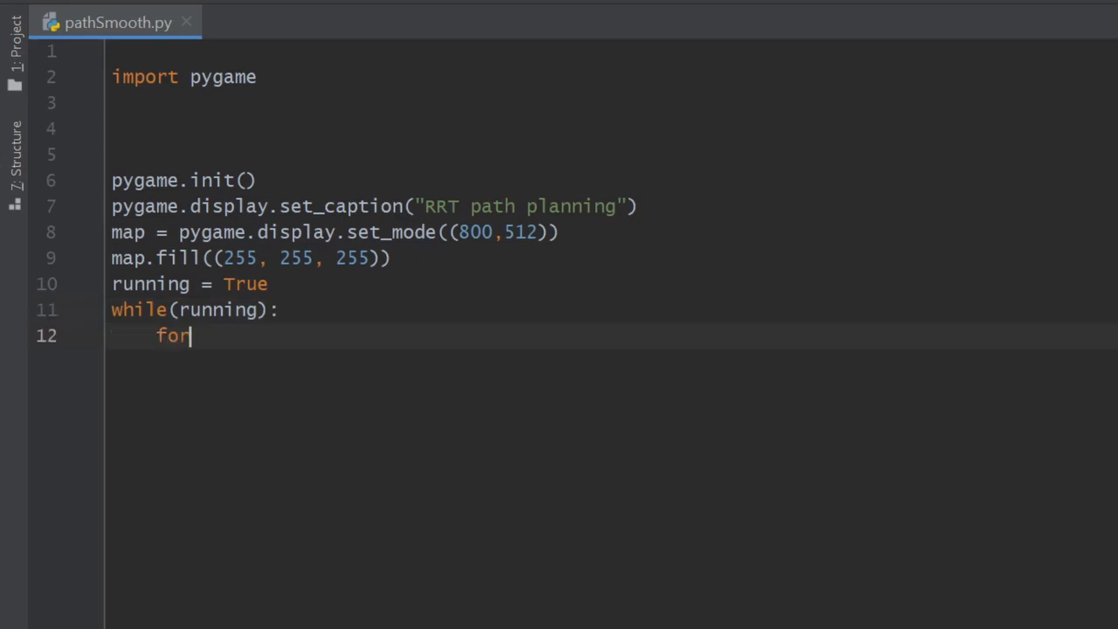
type("event in pygame.event.get():")
type("if event.type == pygame.QUIT:")
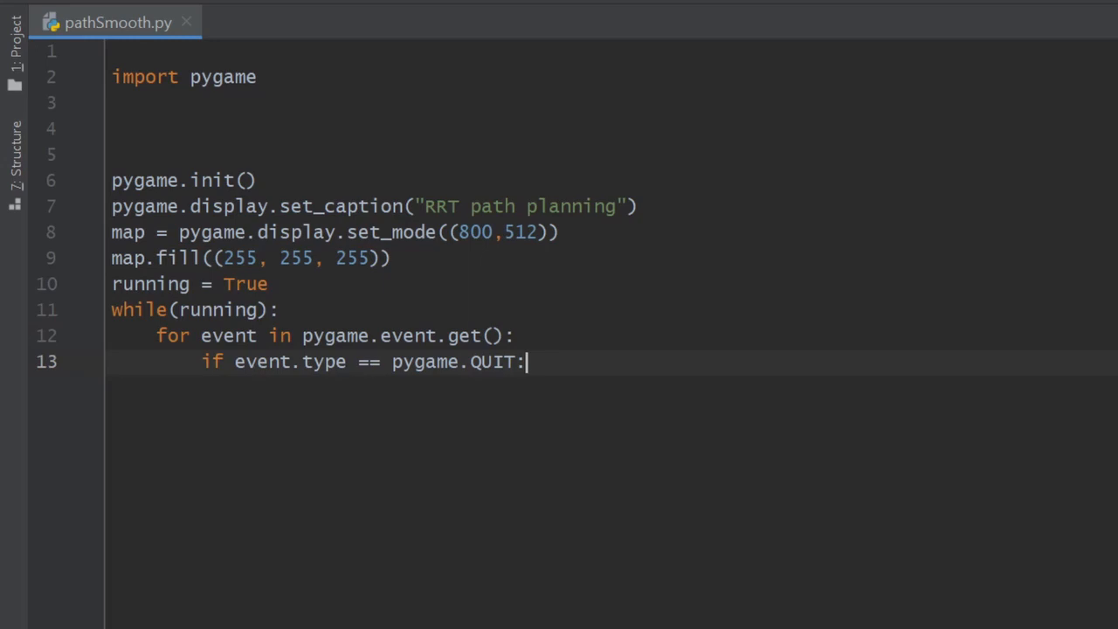
type("running=False")
type("pos=pygam")
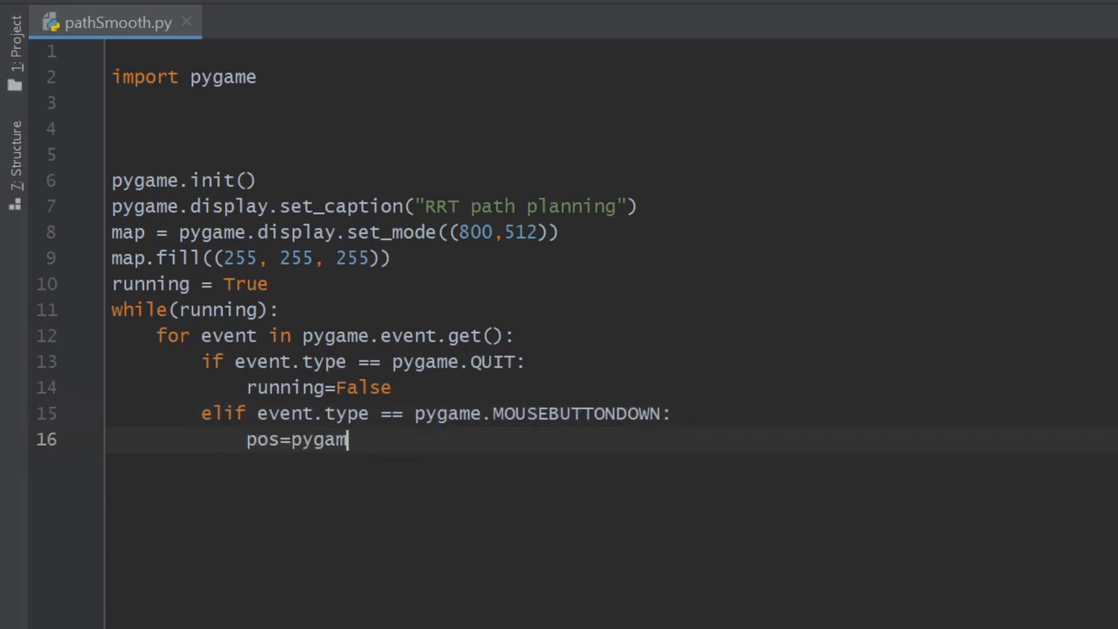
type("e.mouse.get_pos()")
type("pygame.draw.circle(map,(0,0")
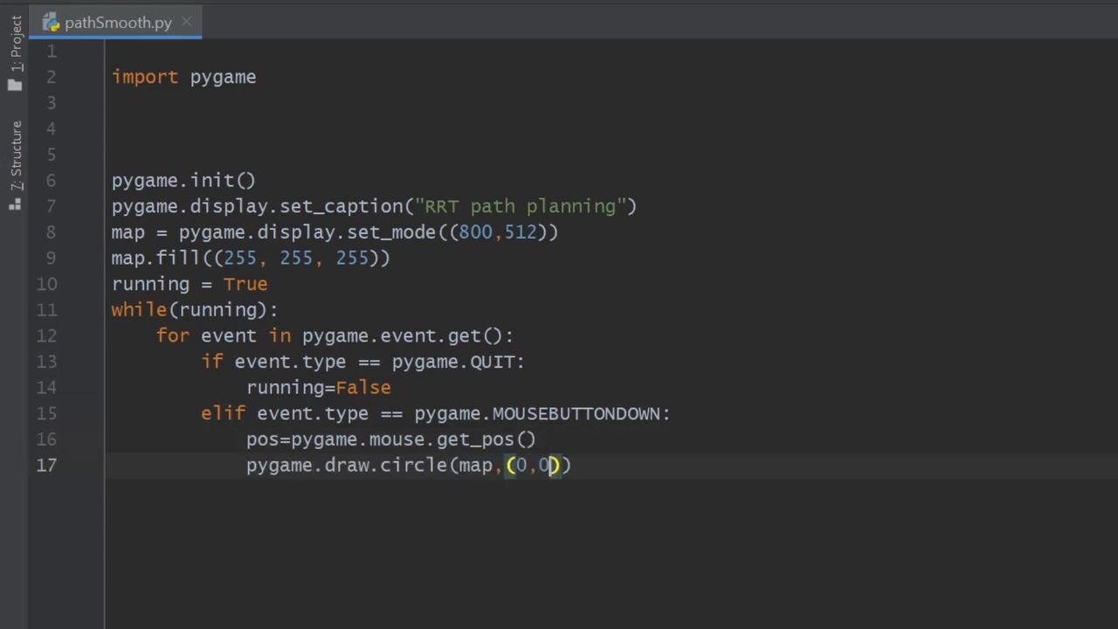
type(",0),pos,7,0")
type("pygame.display.update(")
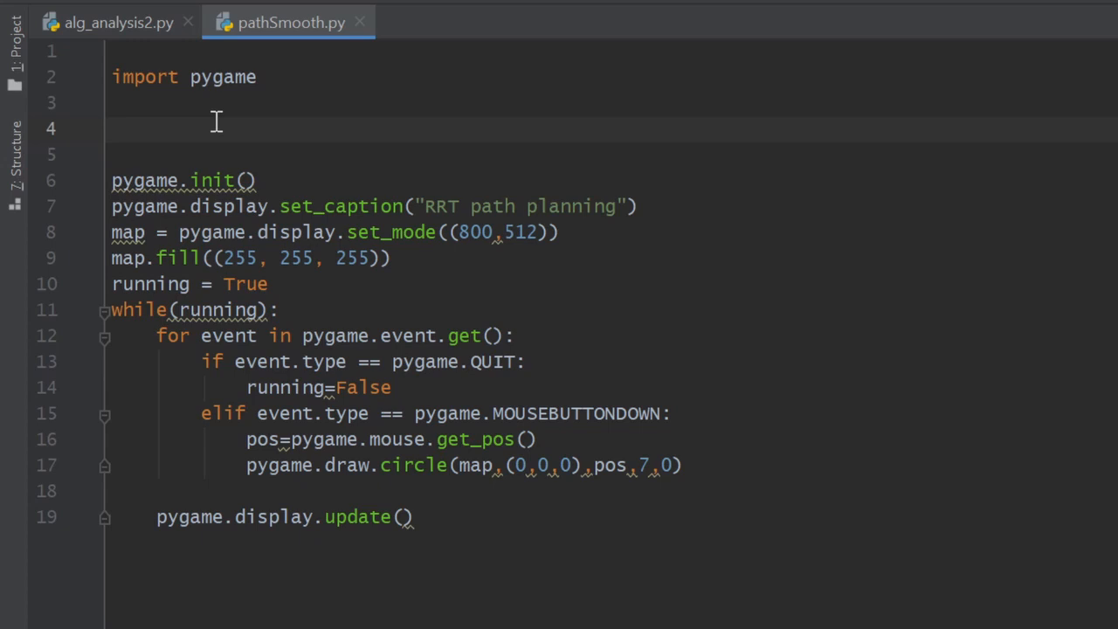
Declare ControlPoints=[] and append each clicked pos to it
type("ControlPoints=[]")
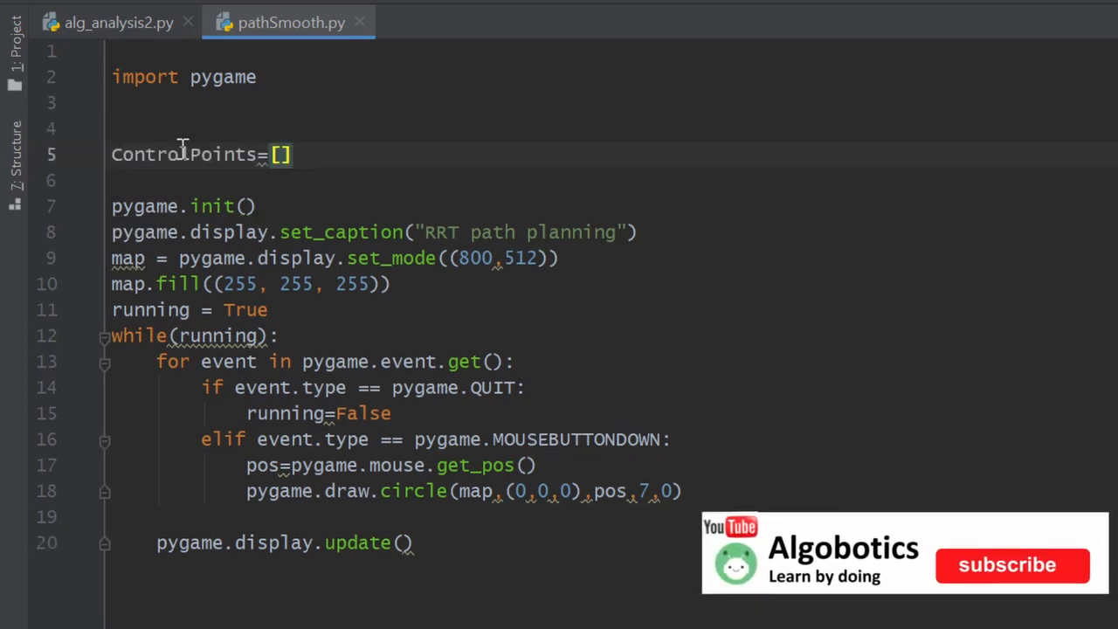
type("ControlPoints")
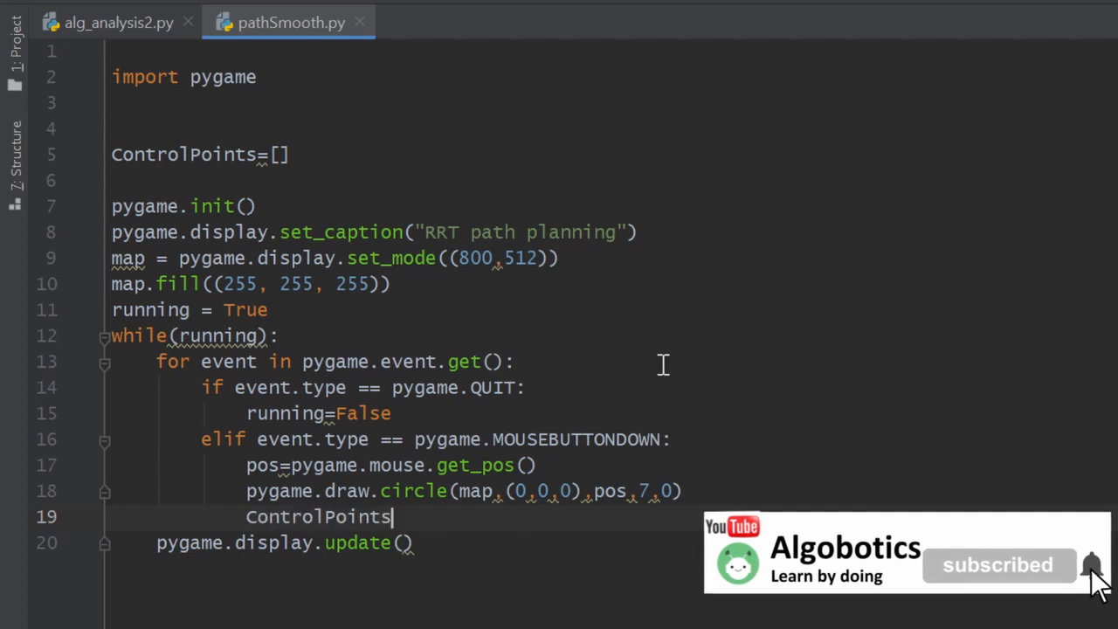
type(".a")
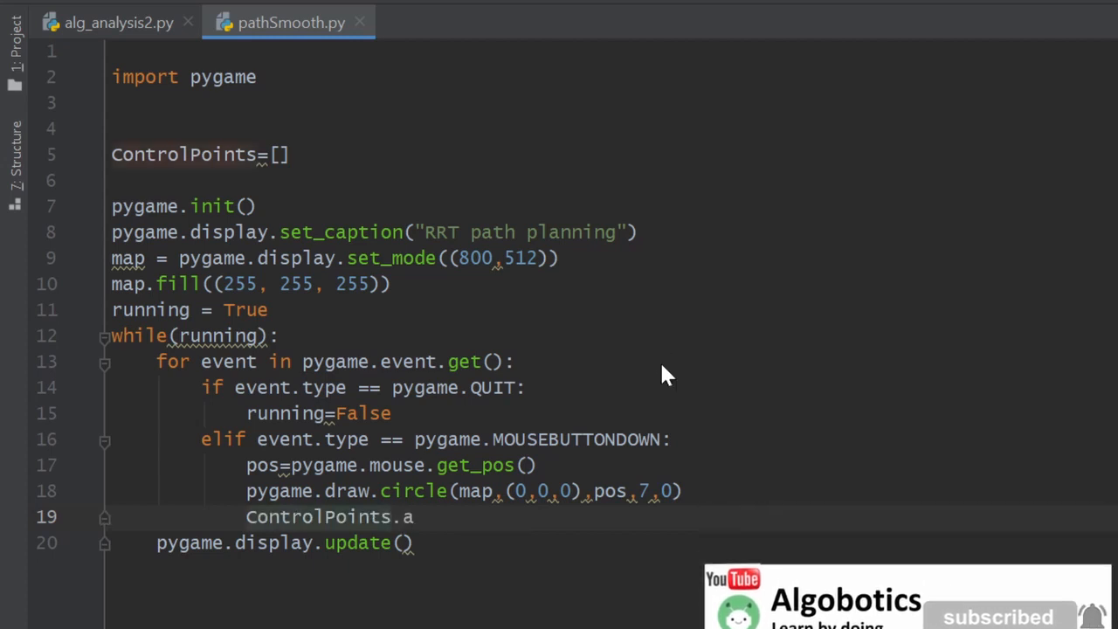
type("ppend(p)")
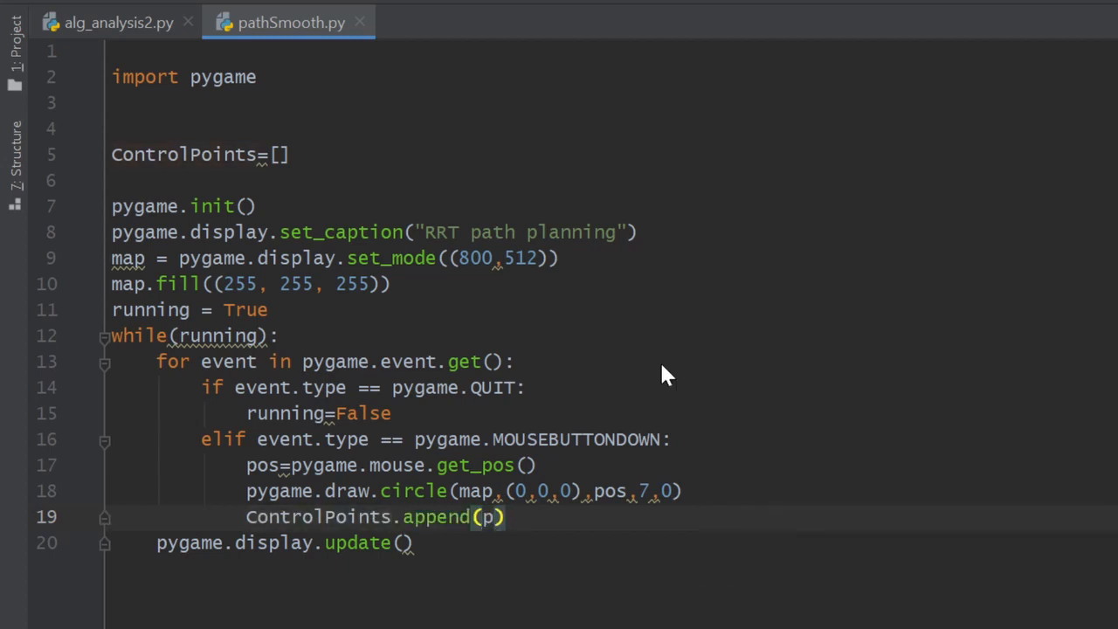
type("os")
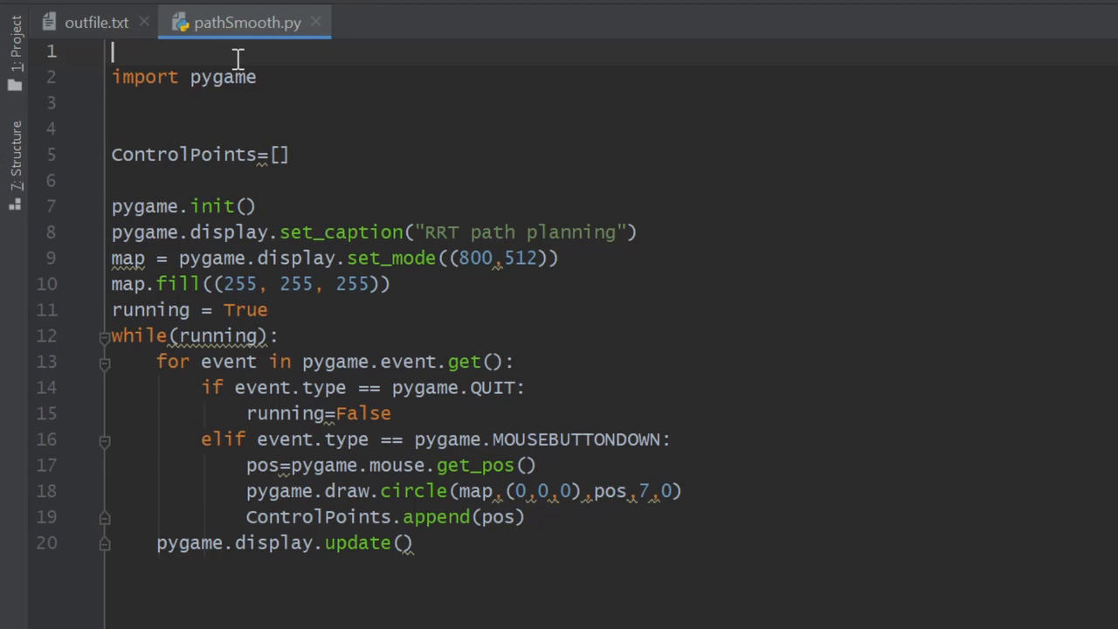
Define B_spline(waypoints) looping over points into x and y lists, and begin a from scipy import
type("def B_s")
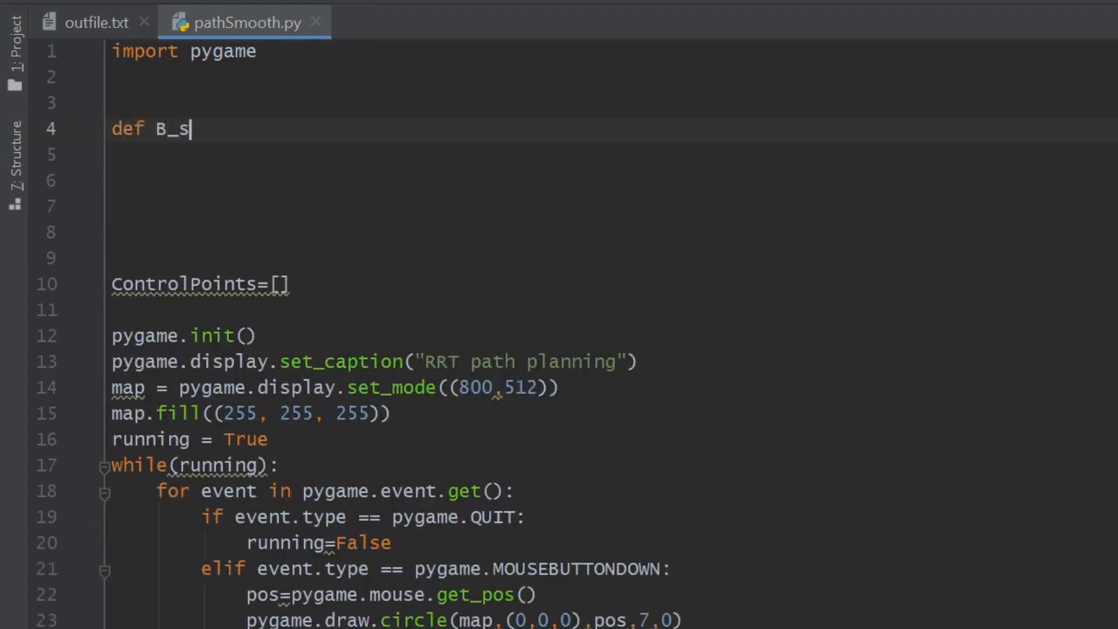
type("pline(waypoints):")
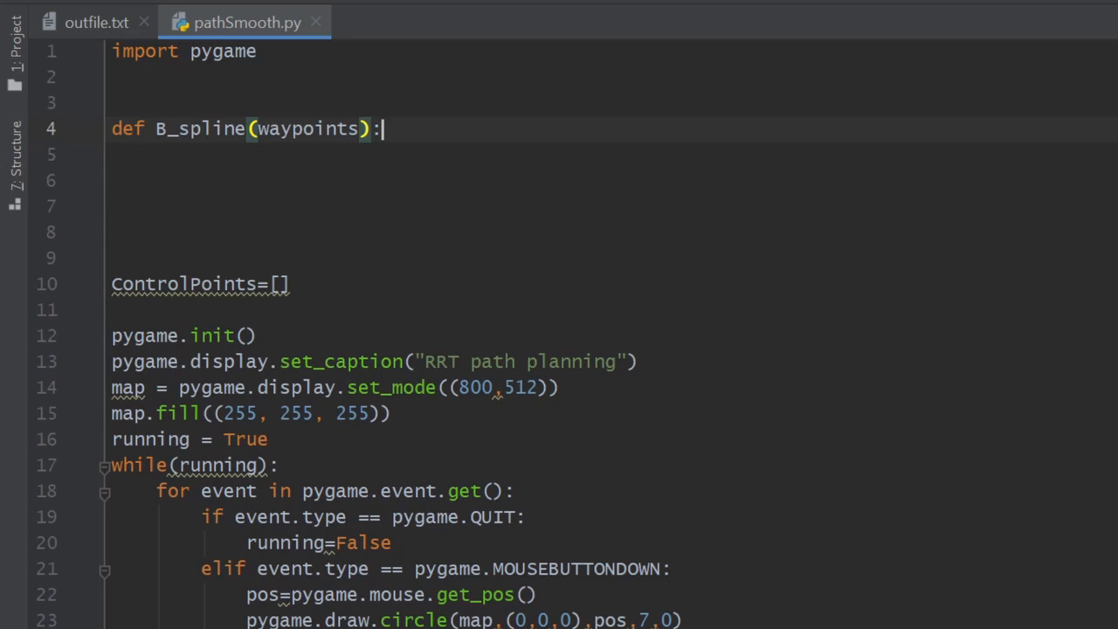
type("y=[]")
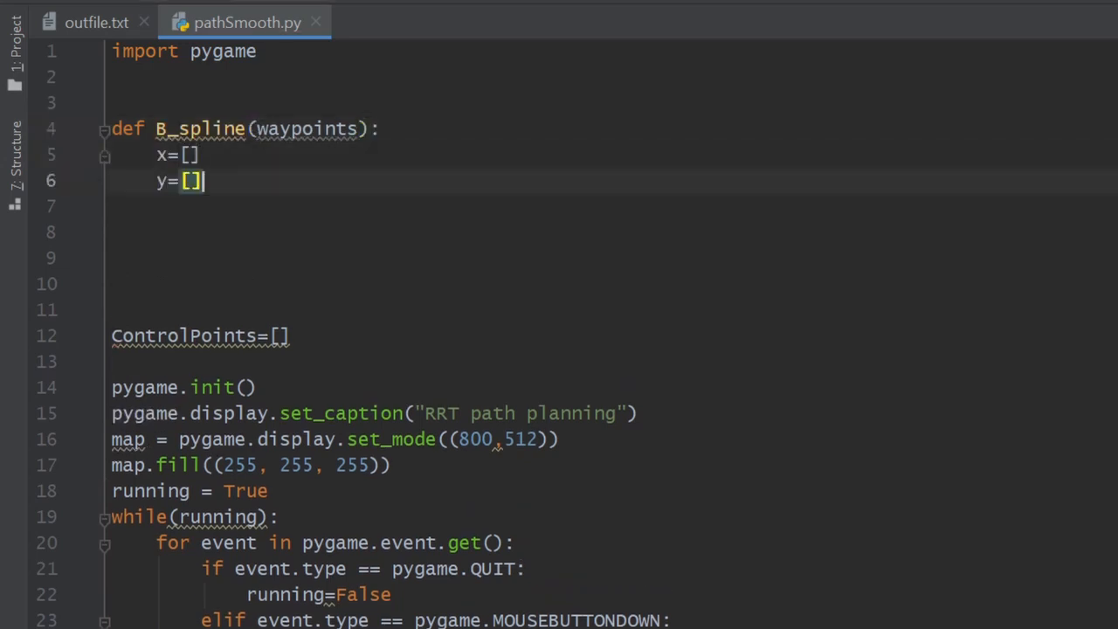
type("f")
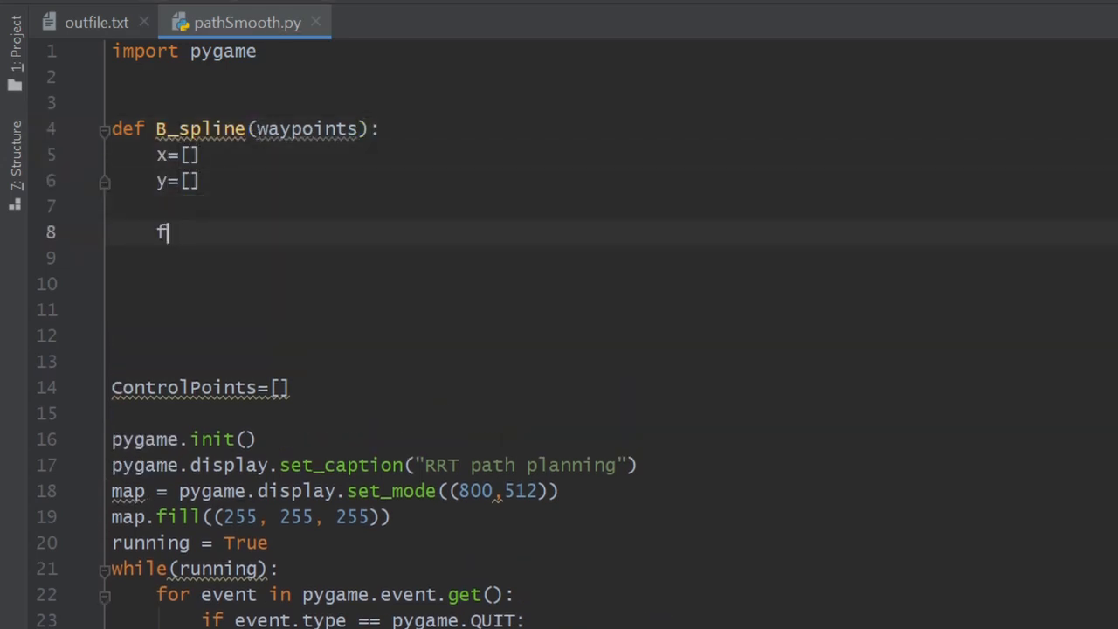
type("or point in waypoints:")
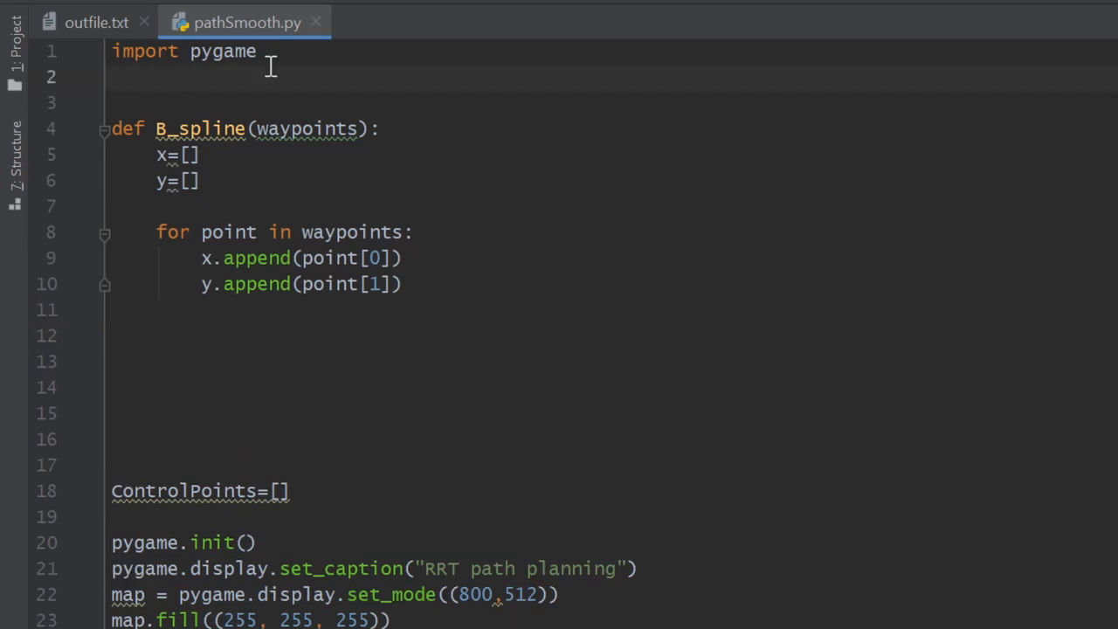
type("from scipy")
type("pip")
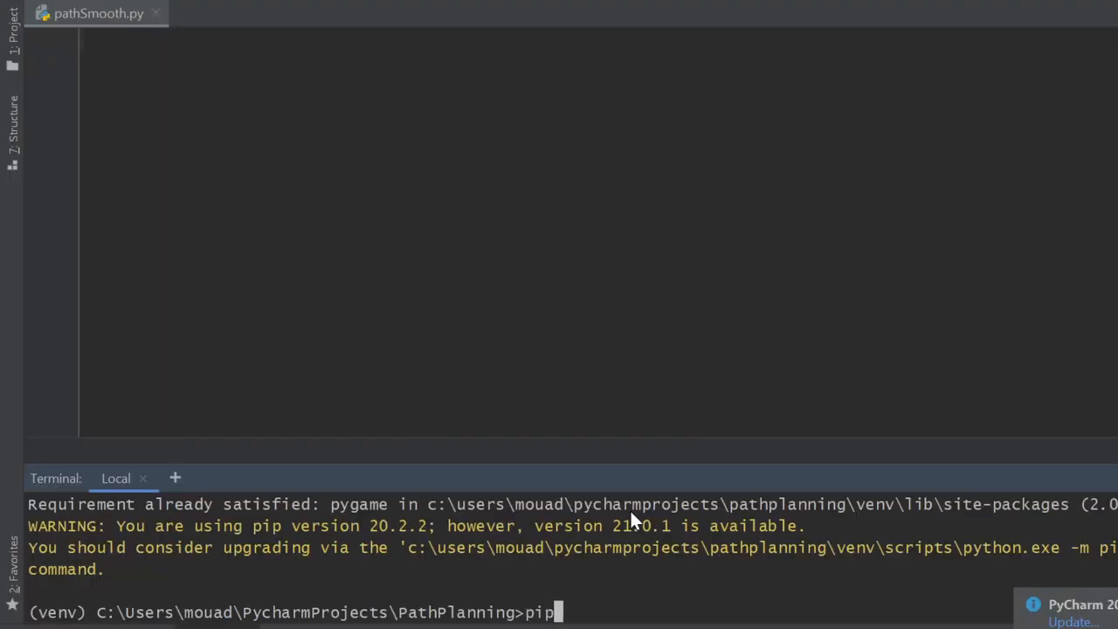
Run pip install scipy in the terminal
type("insta")
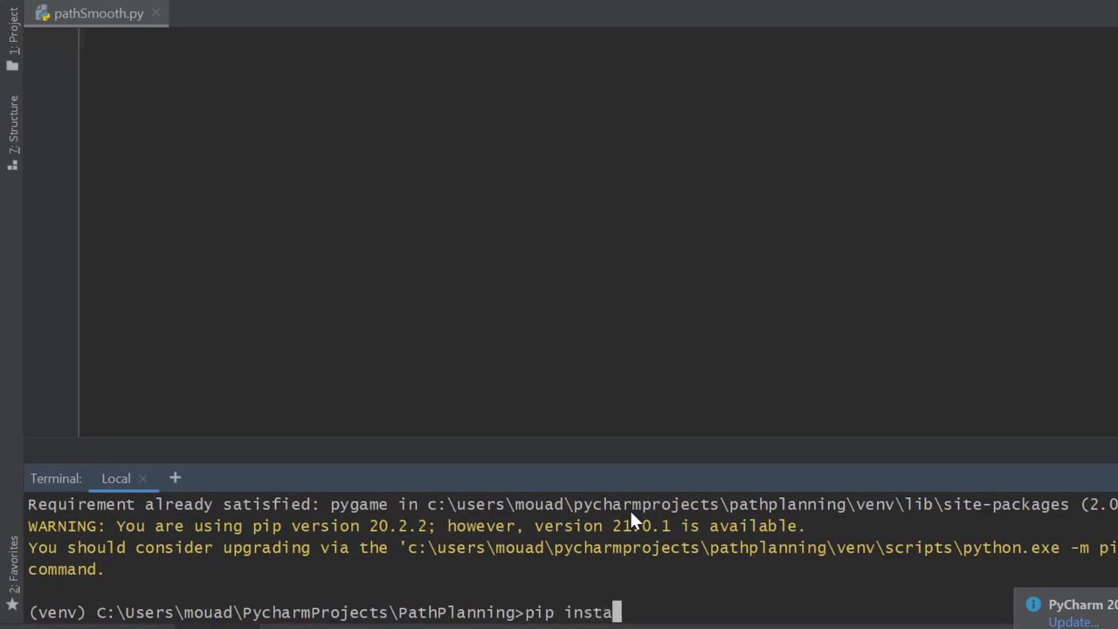
type("ll sc")
type("i")
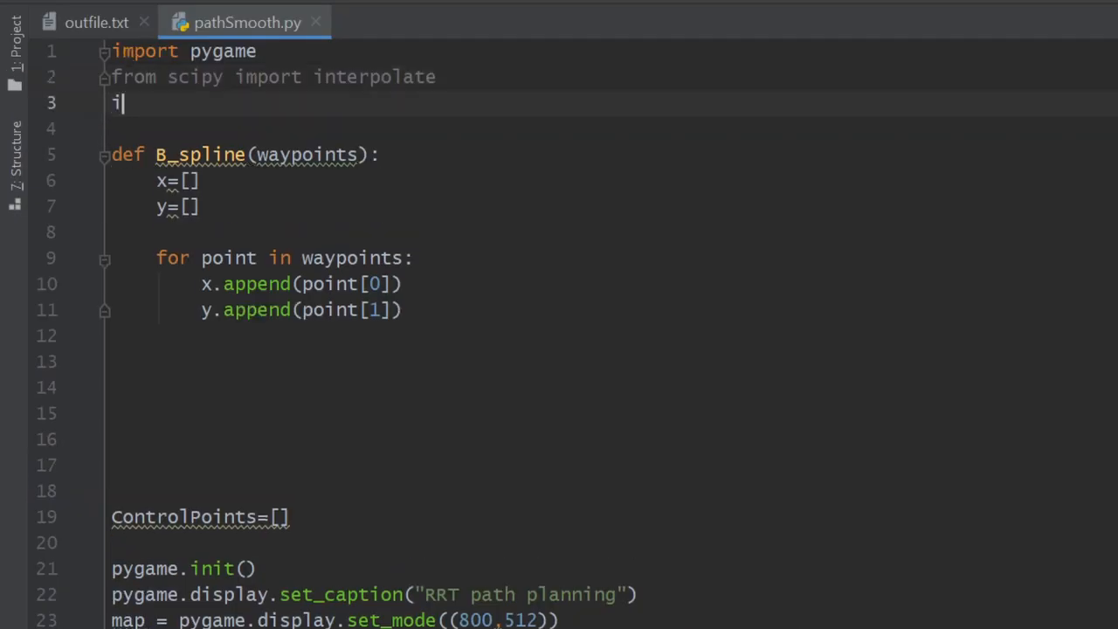
Import numpy as np and fit tck with interpolate.splprep([x, y]) in B_spline
type("mport nu")
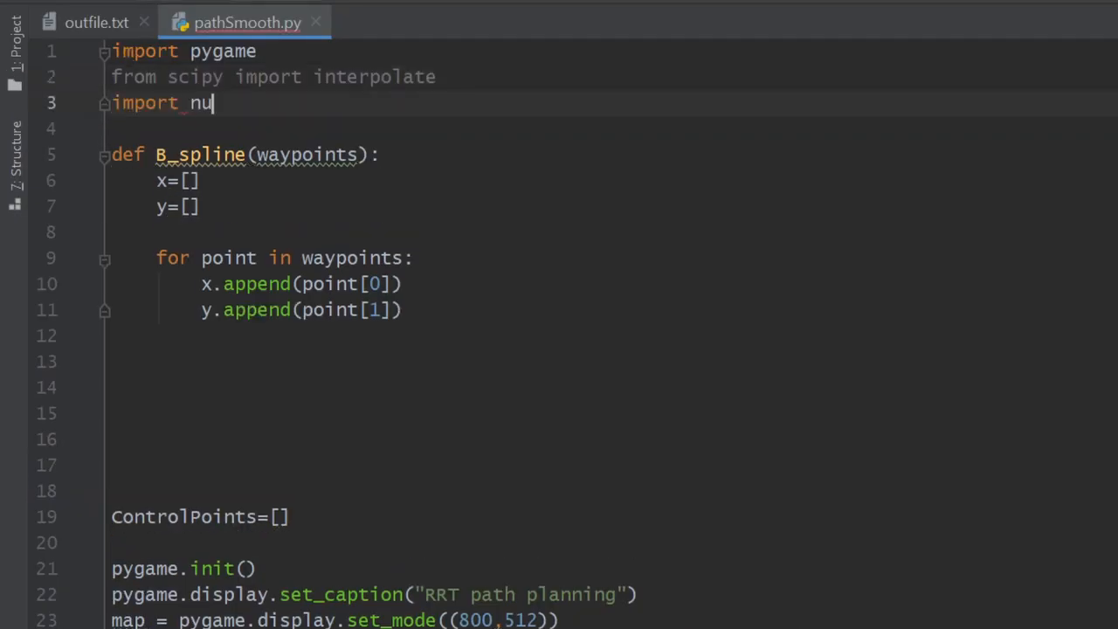
type("mpy as")
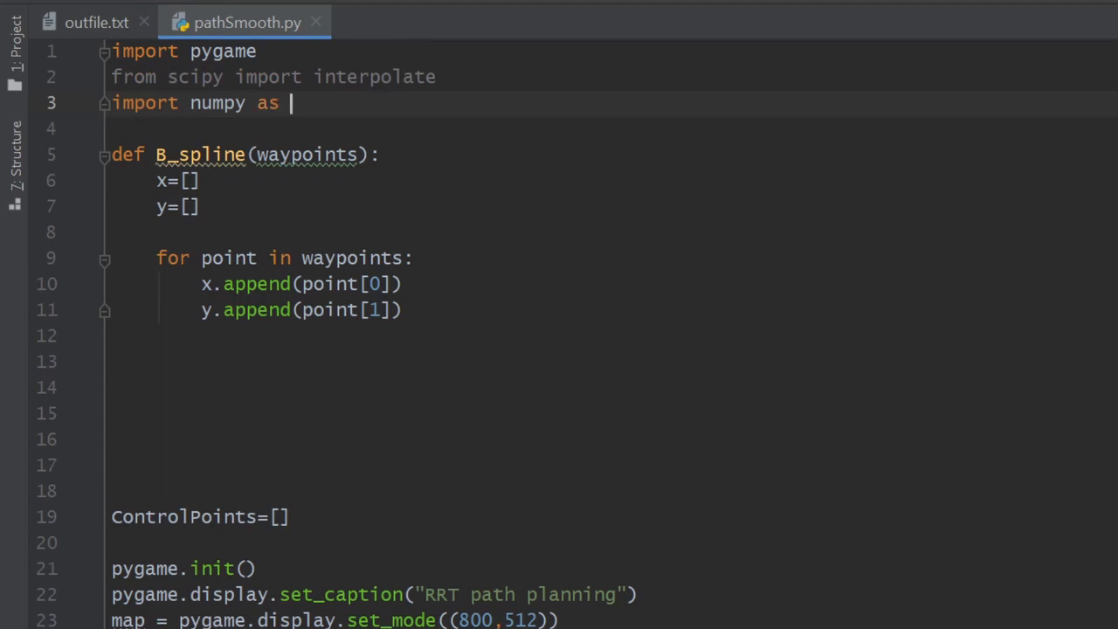
type("np")
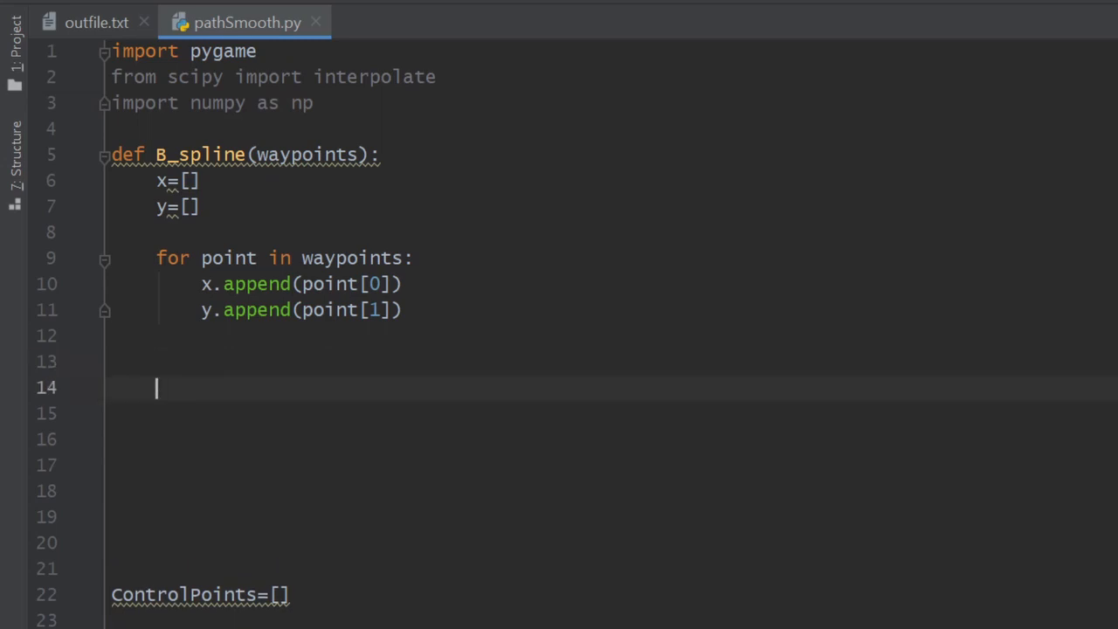
type("tck, *rest = interpolate.splprep([x, y])")
left_click(614, 414)
type("u = n")
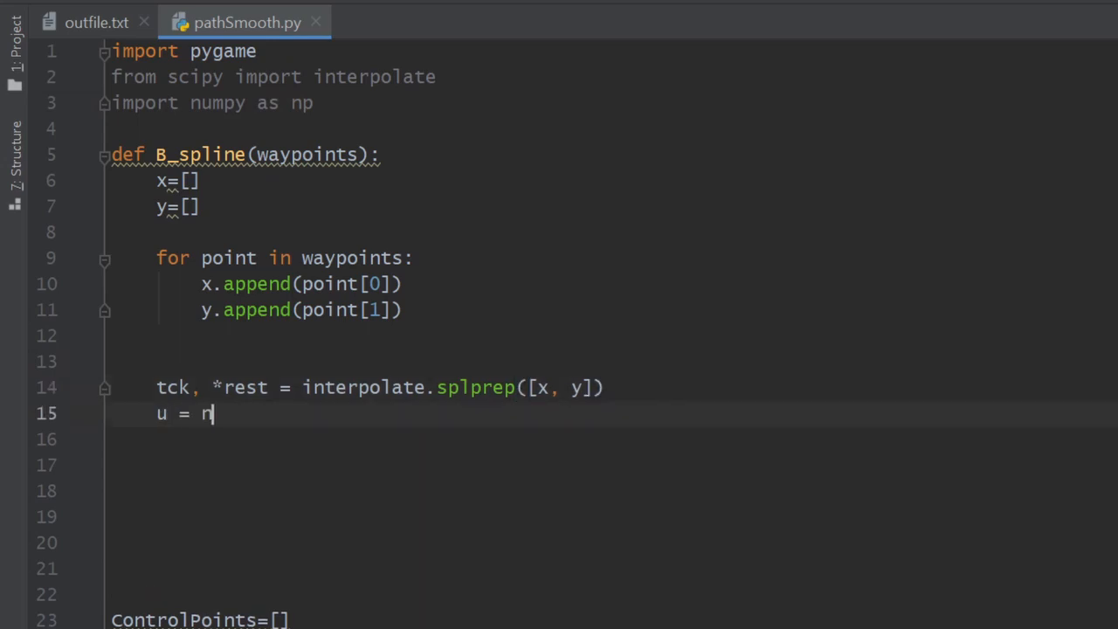
Evaluate interpolate.splev over u = np.linspace(0, 1, num=100) and return smooth
type("p.linspace(0, 1, num=100)")
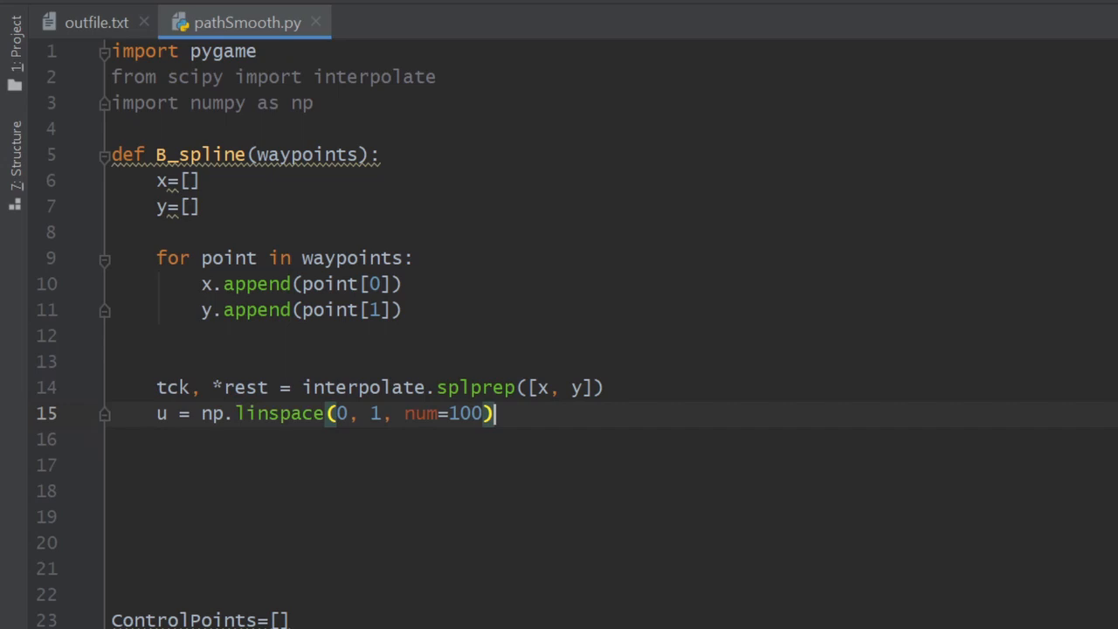
type("smooth=interpolate.splev(u, tck)")
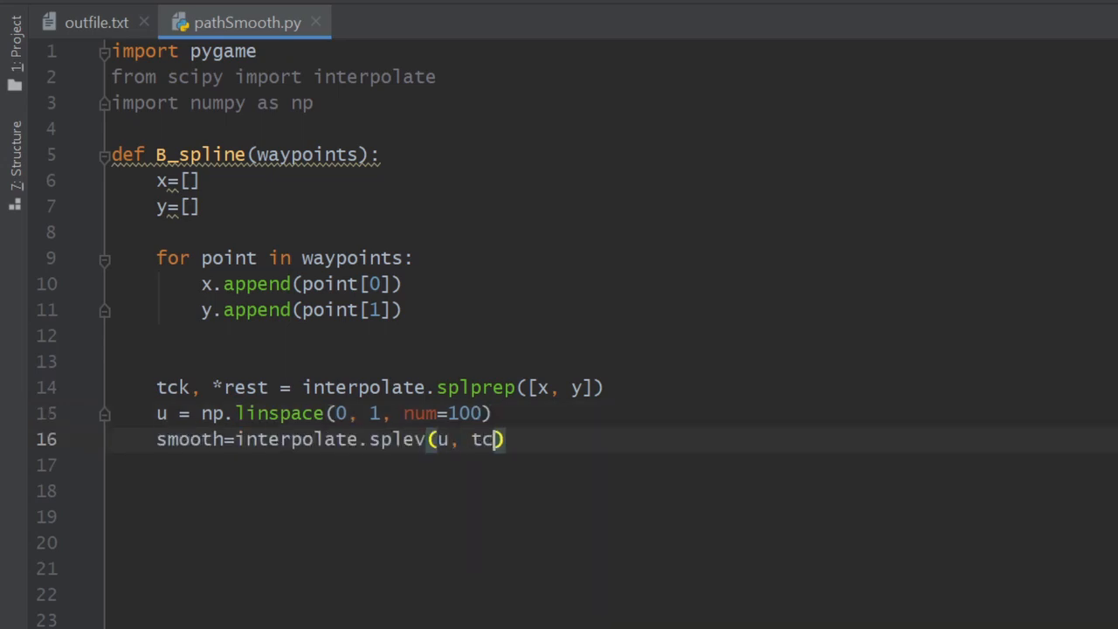
type("k")
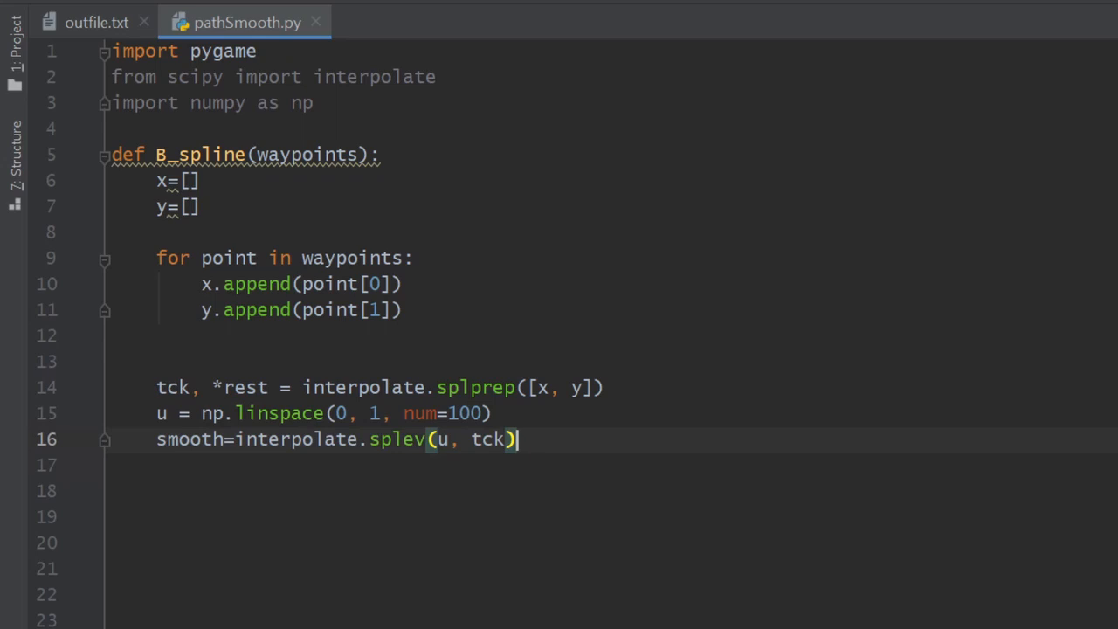
type("return")
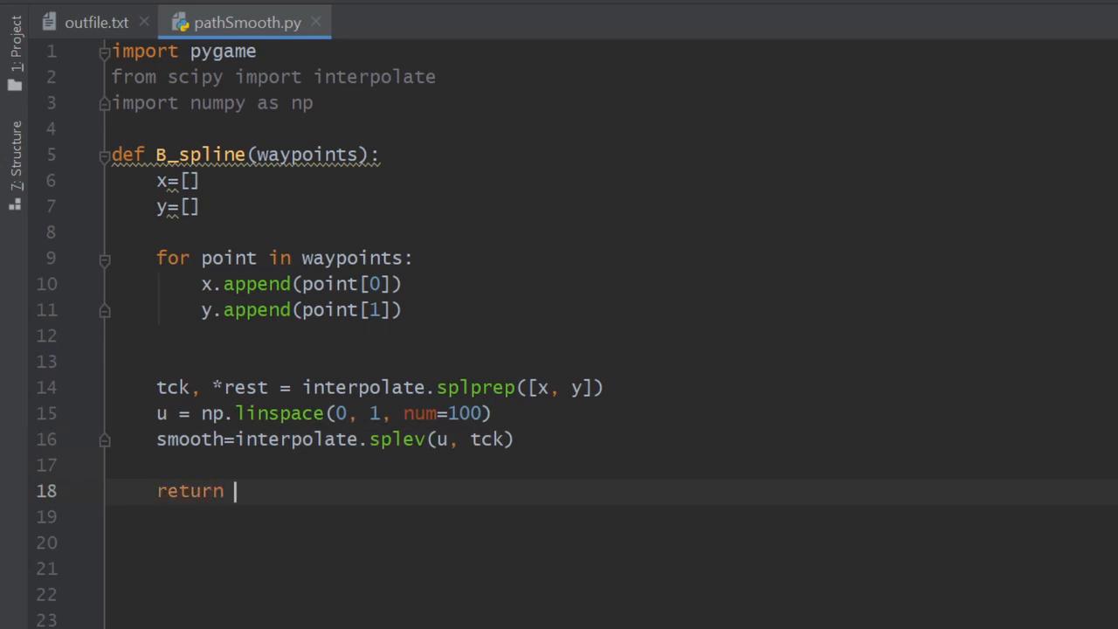
type("smooth")
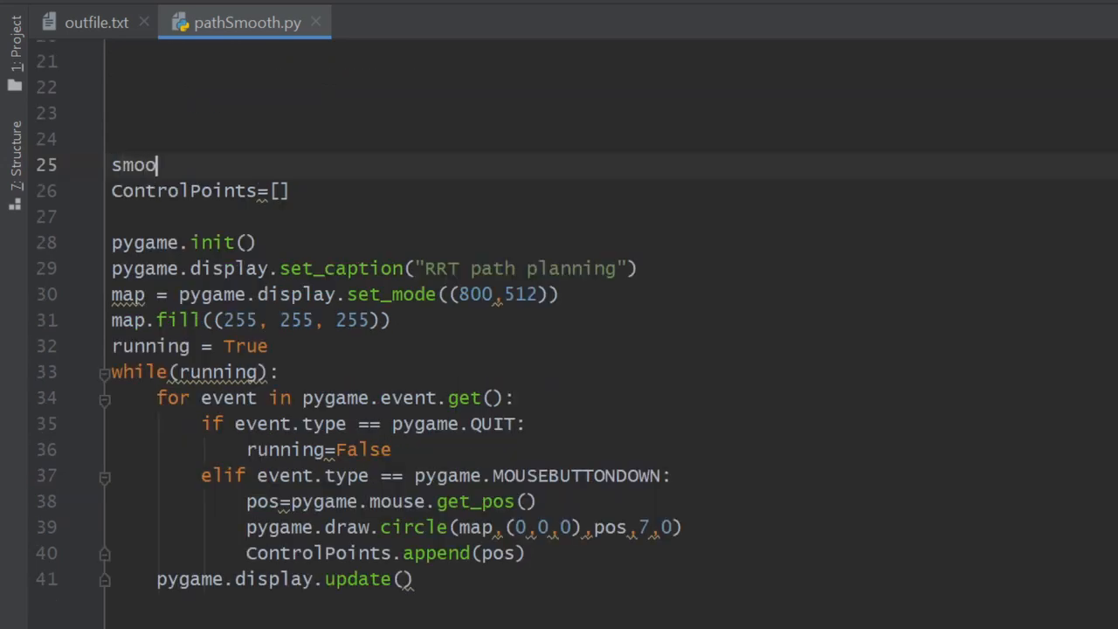
Declare smooth=[] and add a KEYDOWN branch that checks for the space key
type("th=")
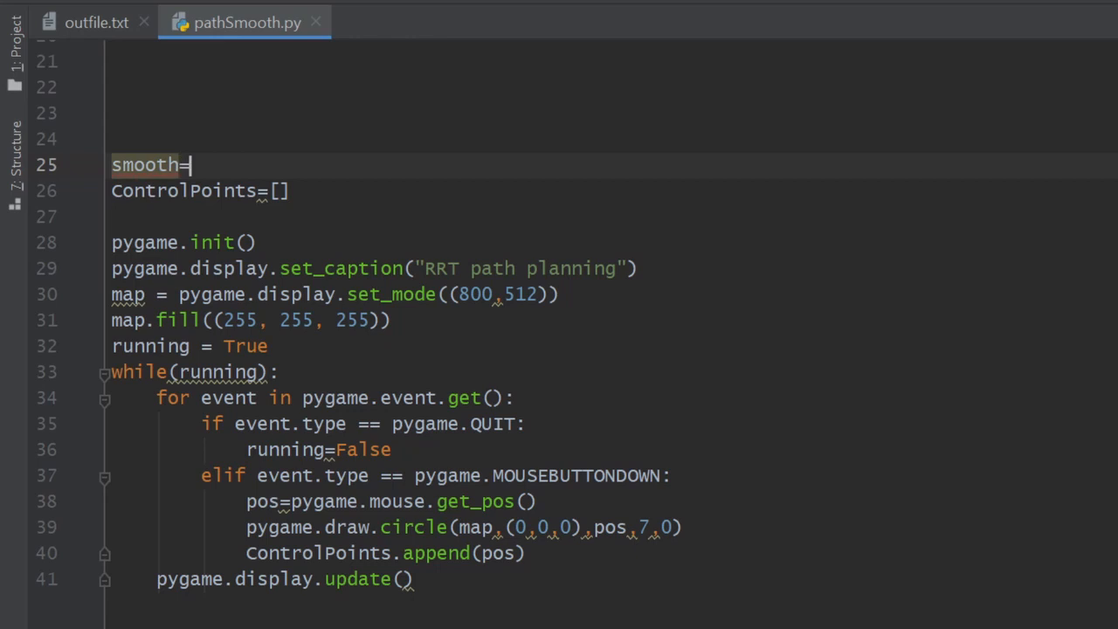
type("[]")
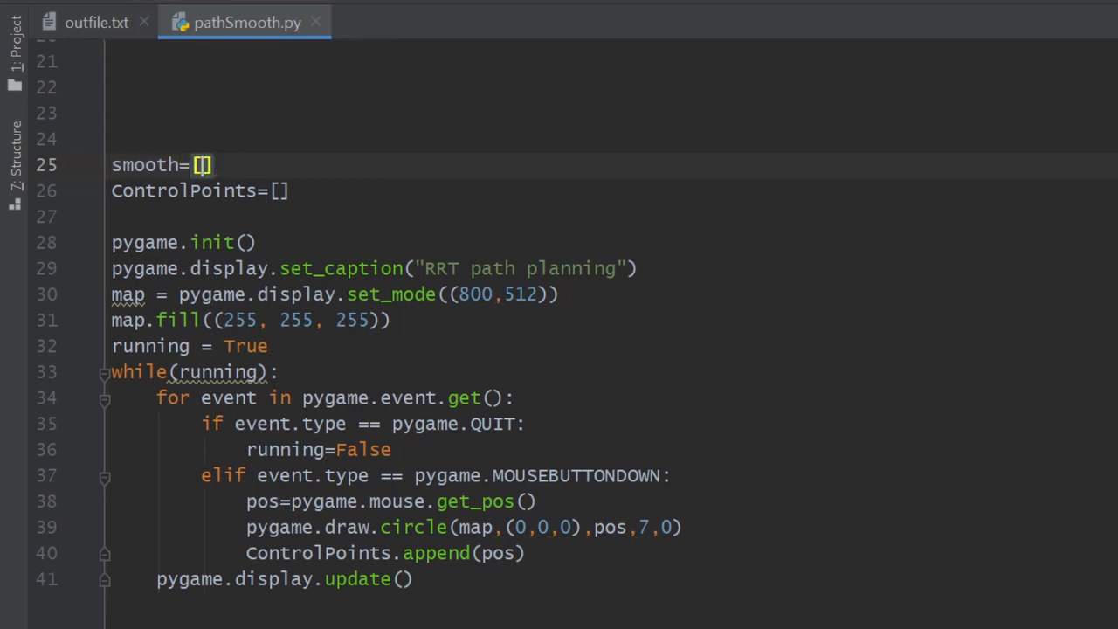
type("elif event.type == pyg")
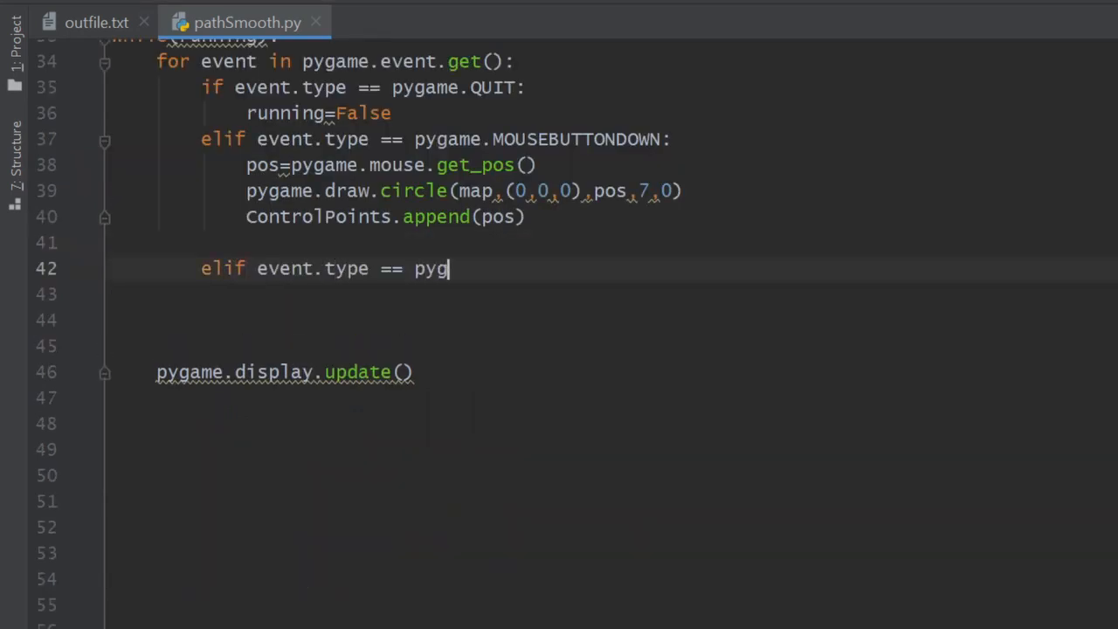
type("ame.KEYDOWN:")
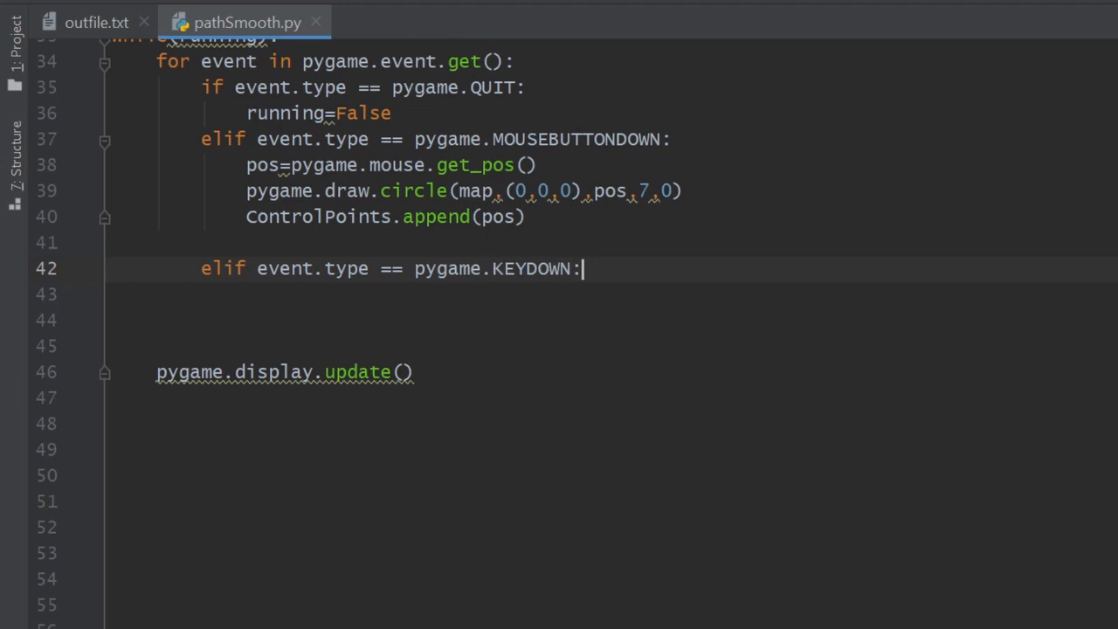
type("if event.key == pygame.K")
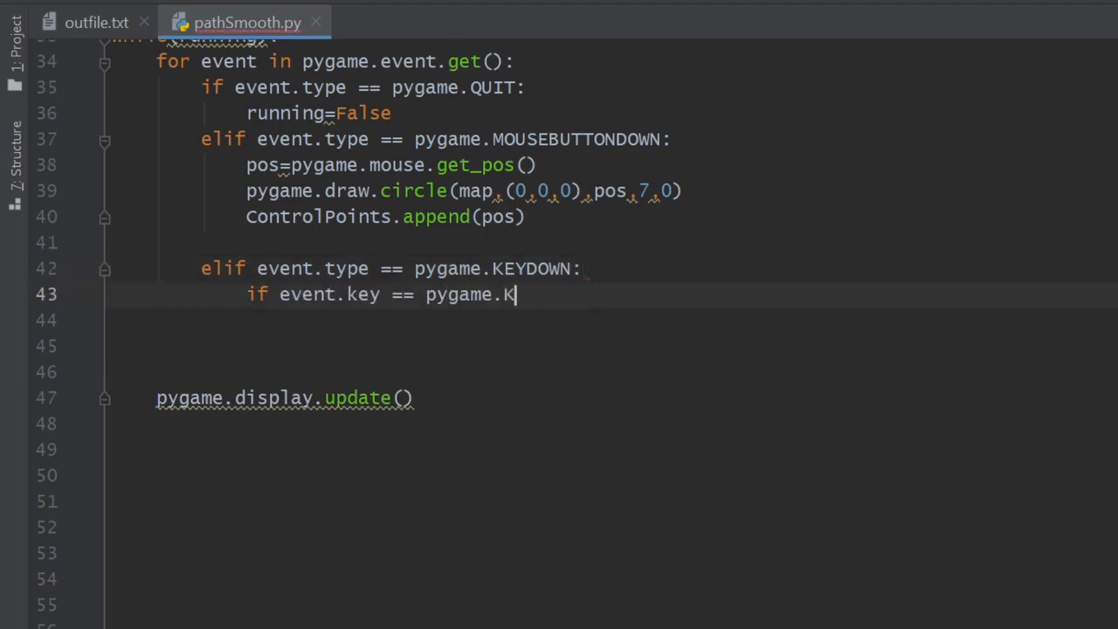
type("_SPACE:")
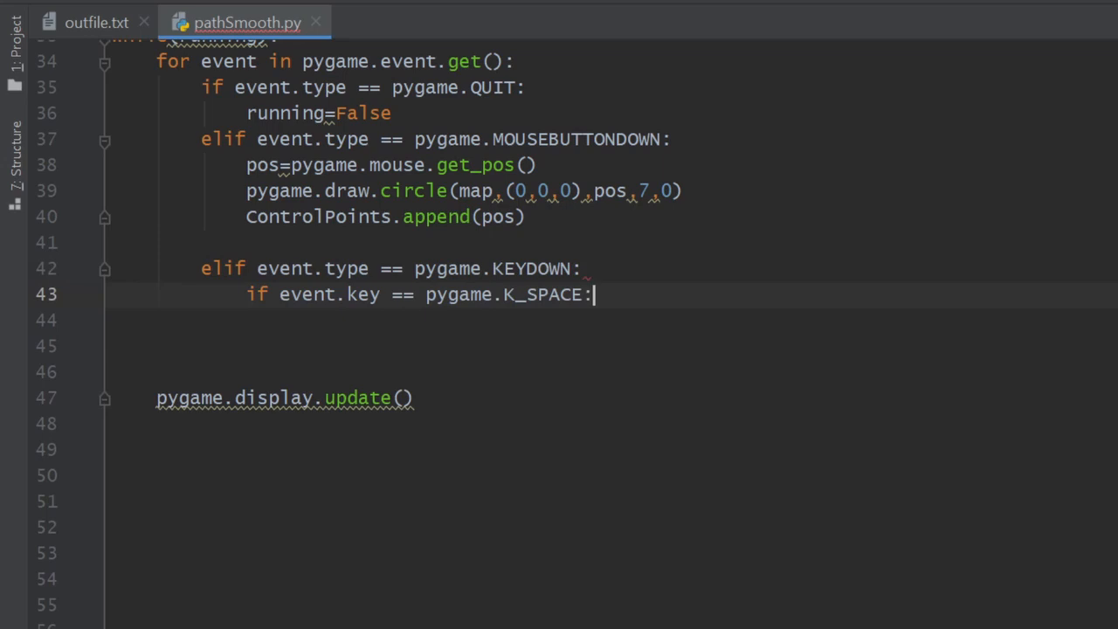
On space, compute smooth = B_spline(ControlPoints), unpack X_smooth,Y_smooth and fill the map white
type("smooth = B_spline(ControlPoints)")
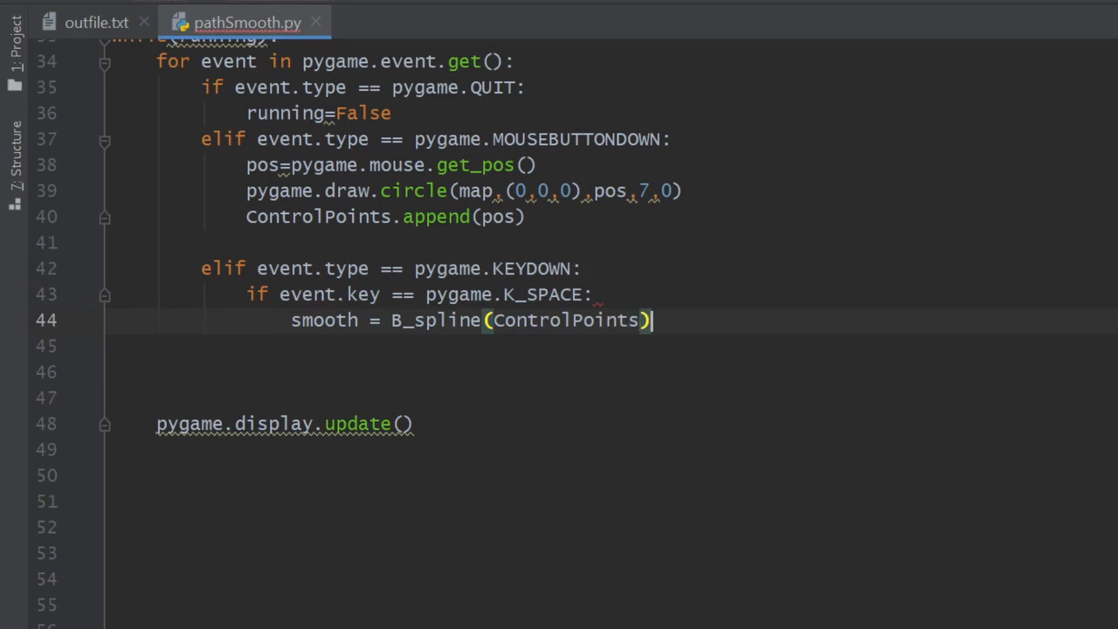
type("X_smooth,Y_smo")
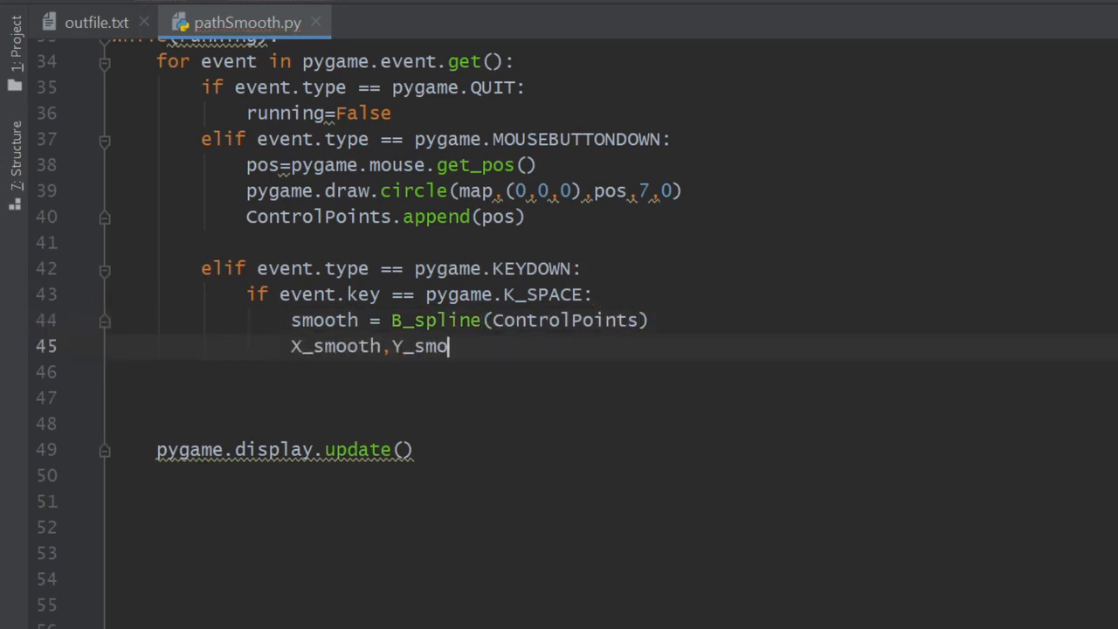
type("oth=smooth")
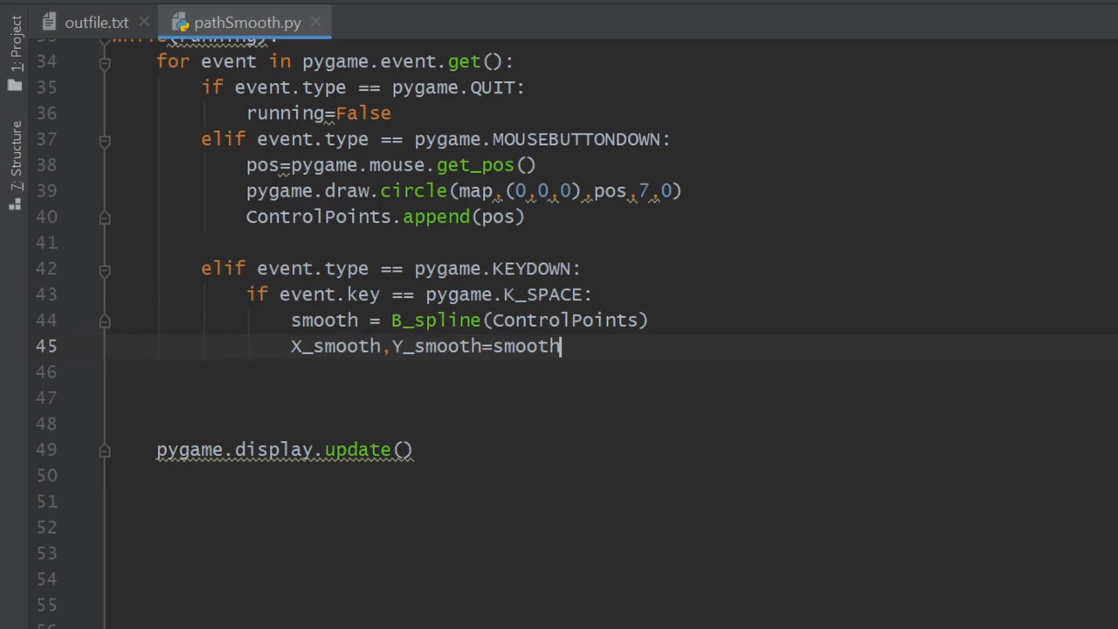
type("map.fill((255, 255, 25))")
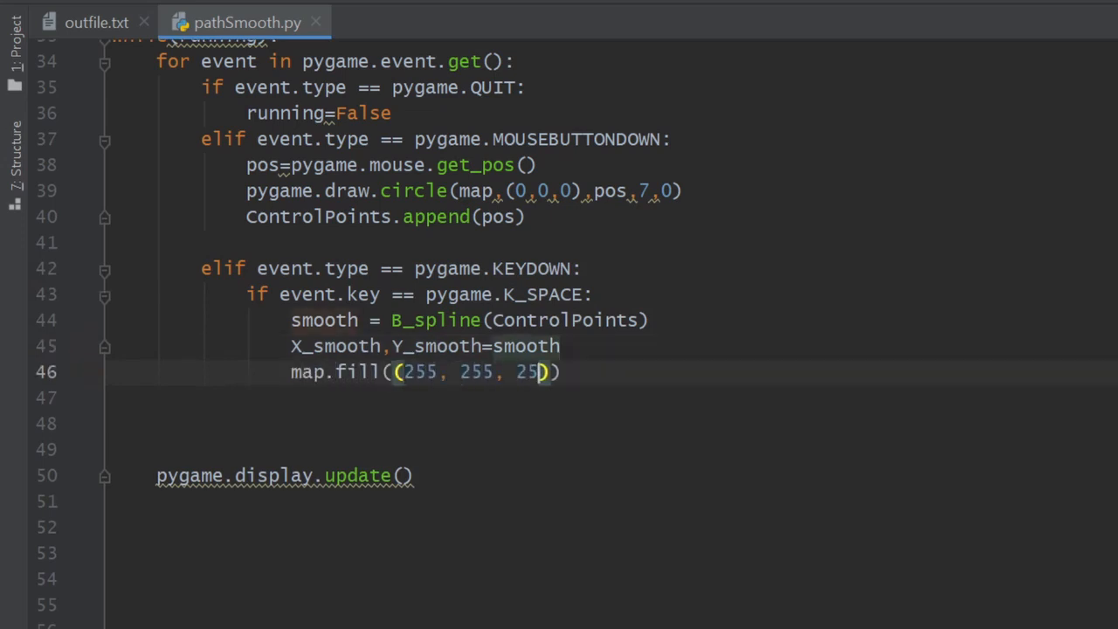
type("5)")
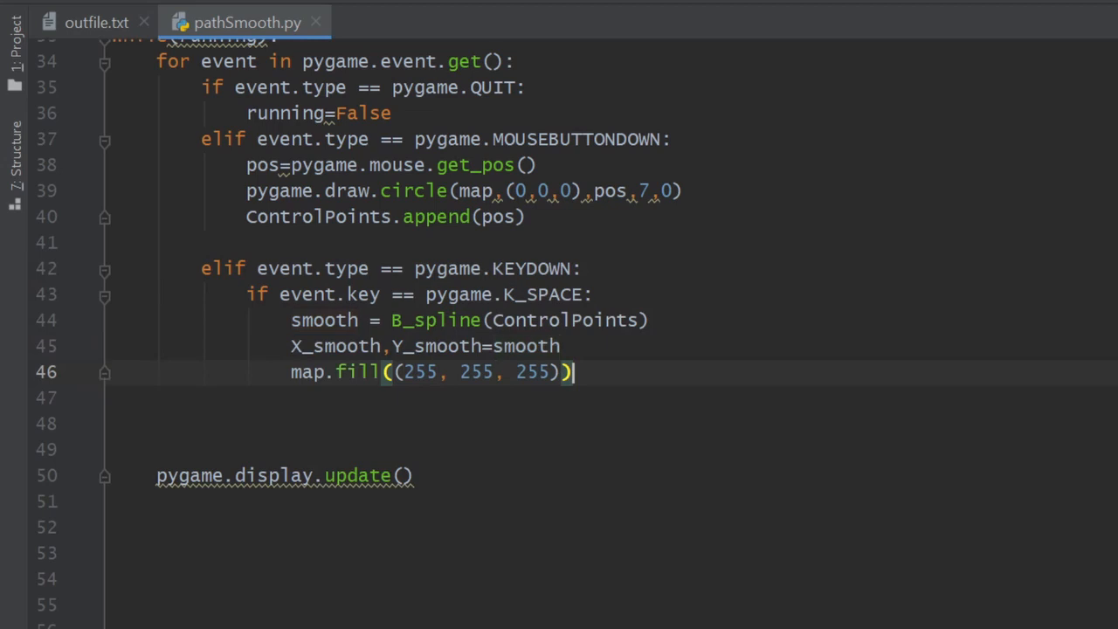
Loop over zip(X_smooth,Y_smooth) drawing red dots, redraw ControlPoints as black radius-7 circles, and run
type("for x, y in zip(X_smooth,Y)")
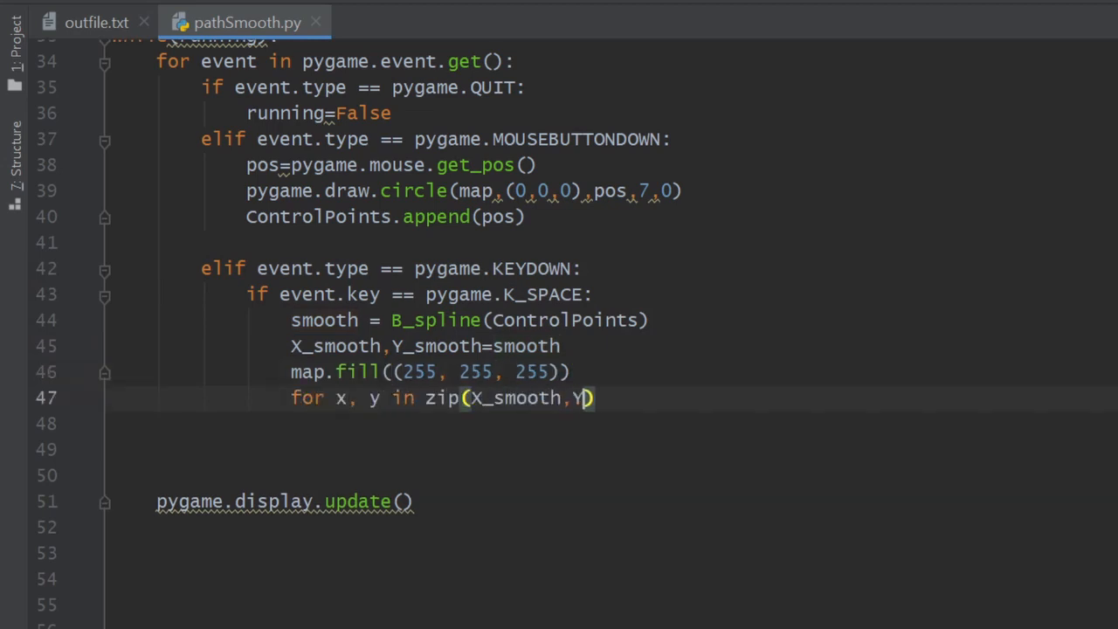
type("_smooth):")
left_click(612, 527)
type("pygam")
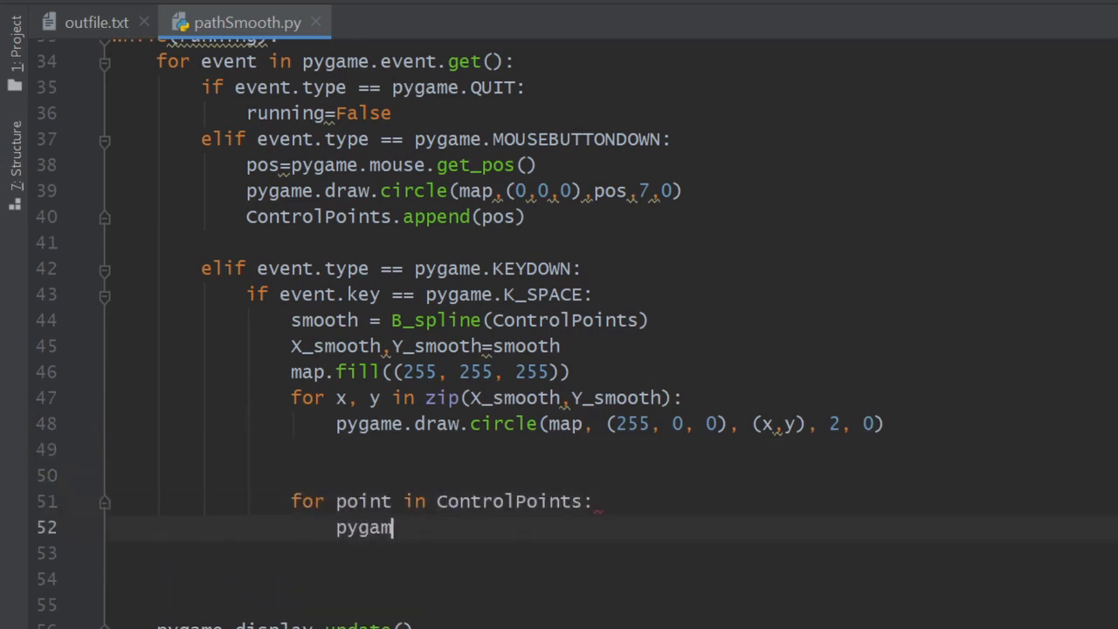
type("e.draw.circle(map,(0,0,0),point,7,0)")
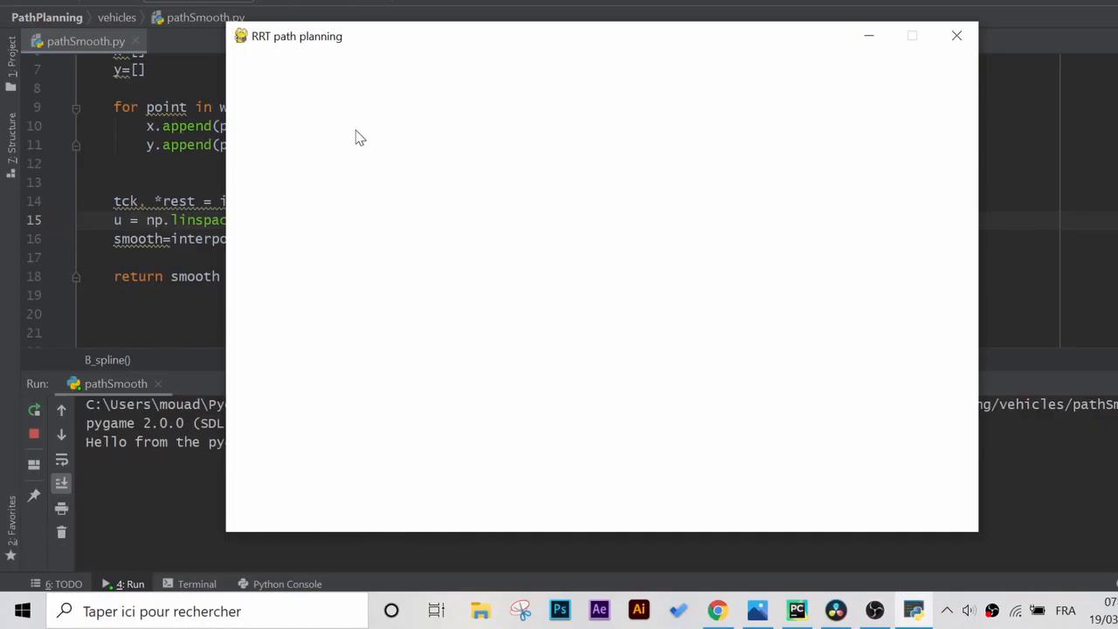
Place waypoints in the demo window, get the dotted red spline through them, then close the demo
left_click(811, 311)
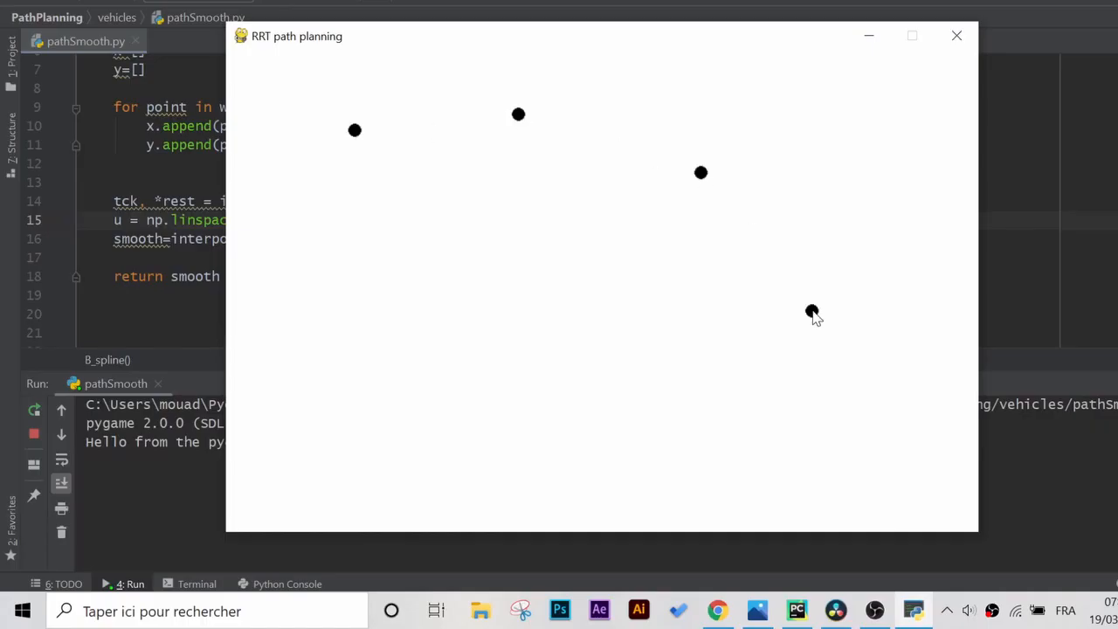
left_click(605, 346)
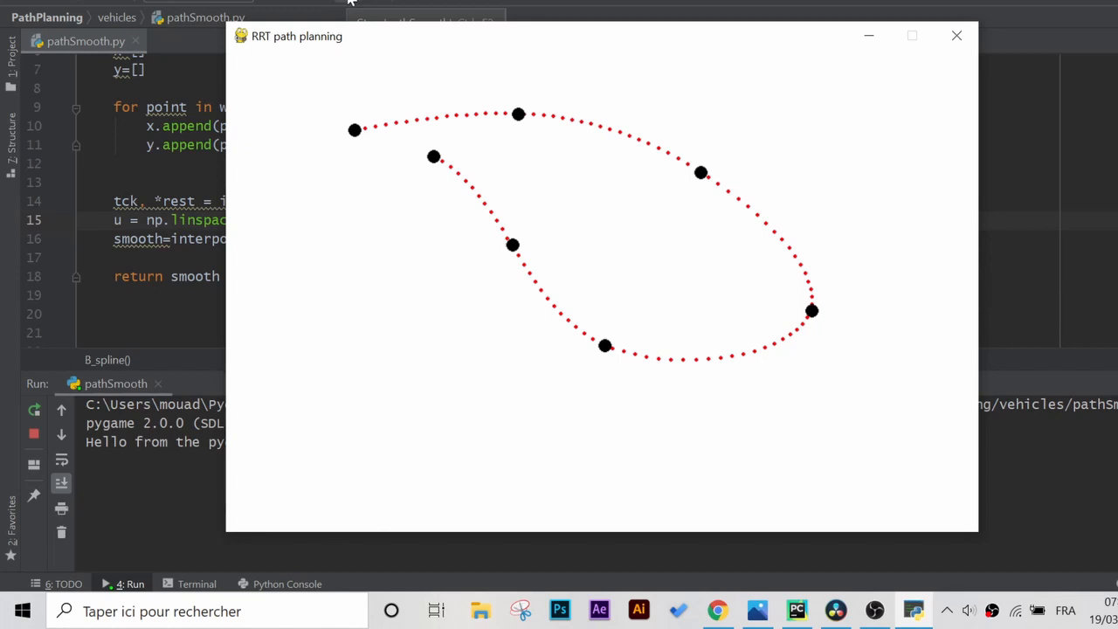
left_click(955, 35)
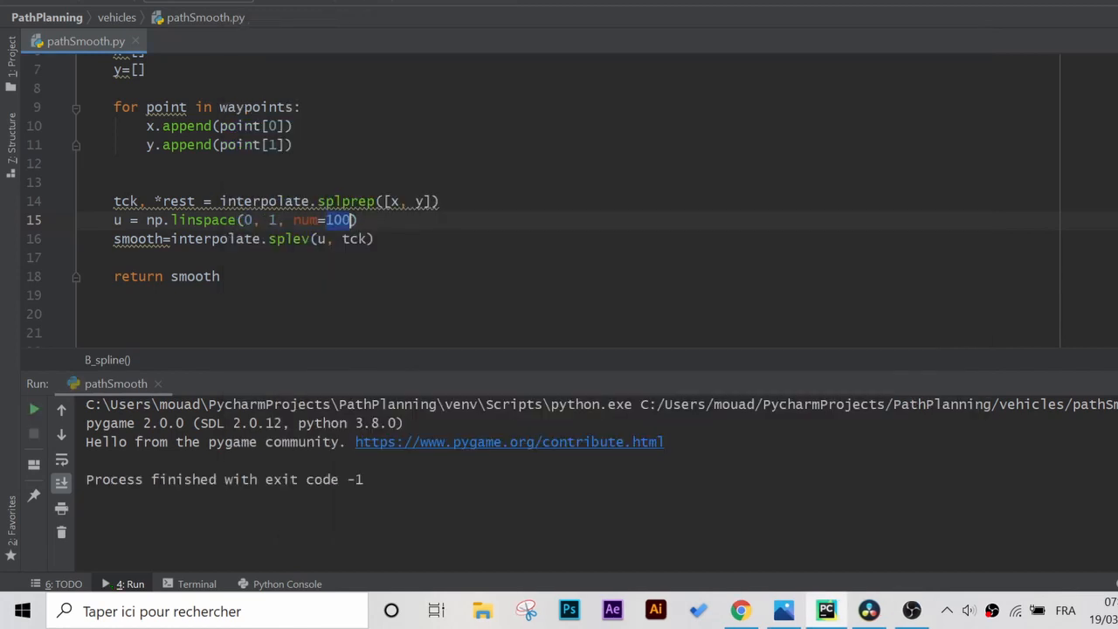
Raise the linspace sample count to num=500 and rerun pathSmooth.py
type("500")
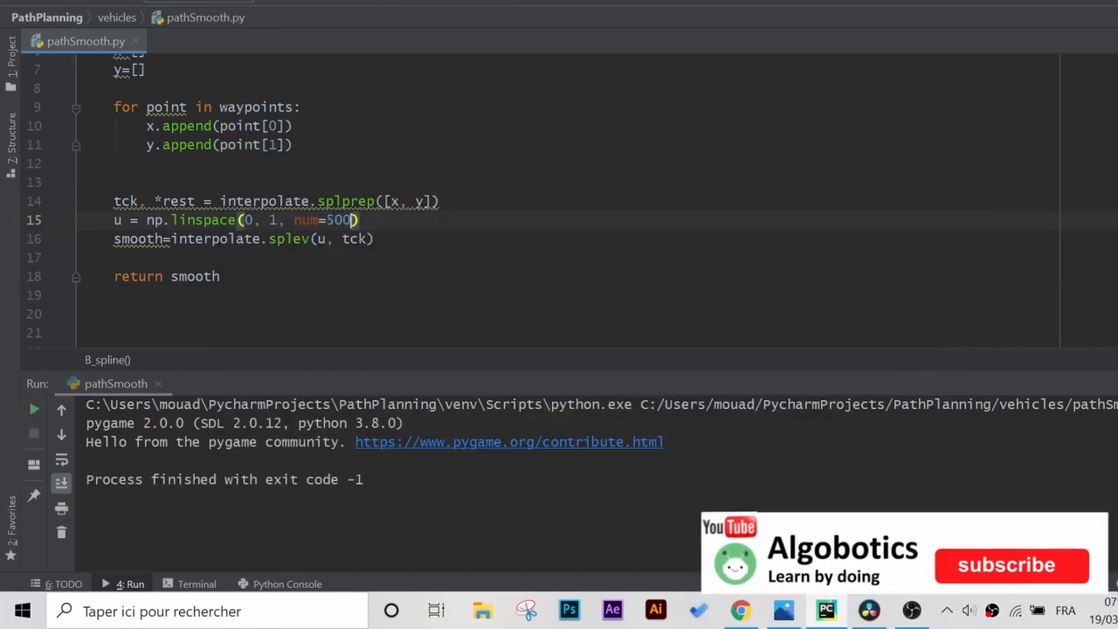
left_click(35, 409)
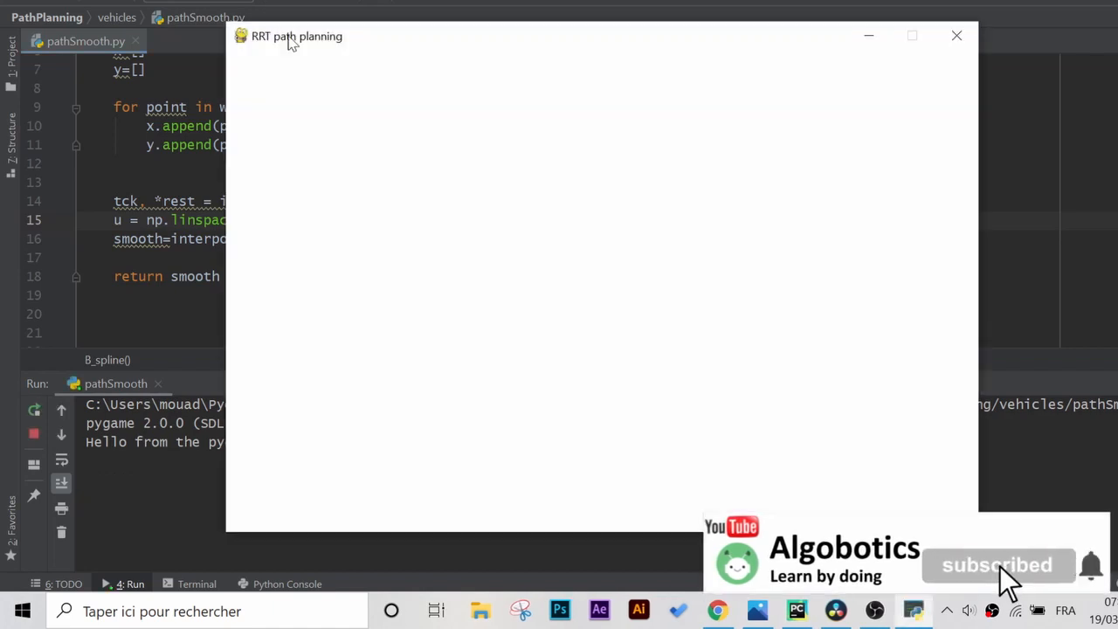